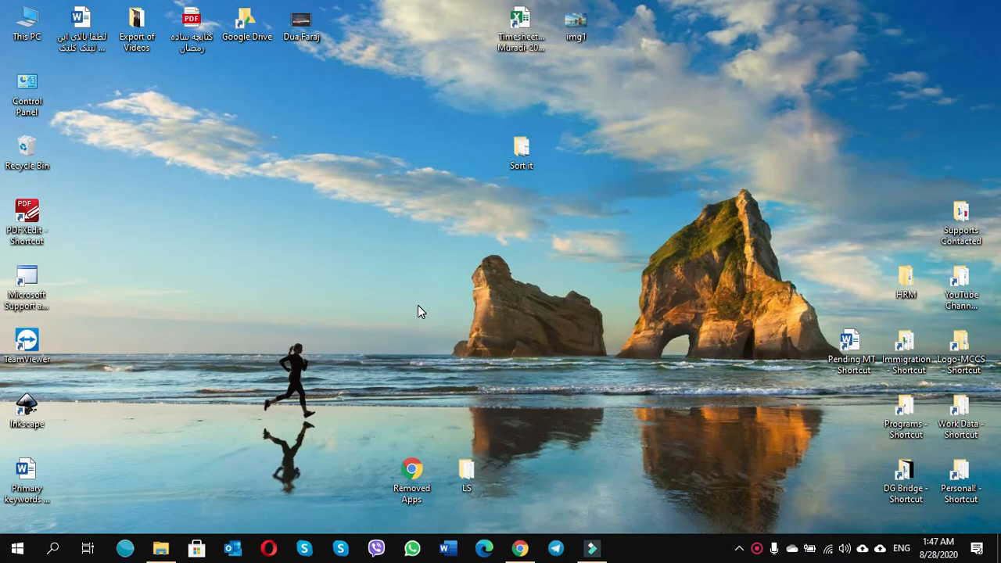
# Open Computer Management from This PC, maximise it, and show Disk Management
pyautogui.rightClick(18, 16)
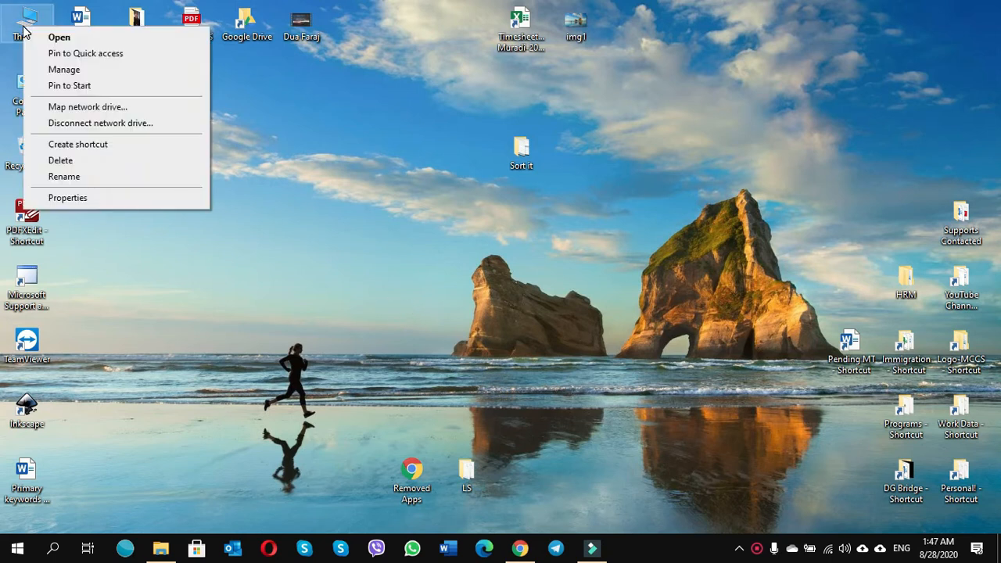
pyautogui.moveTo(66, 71)
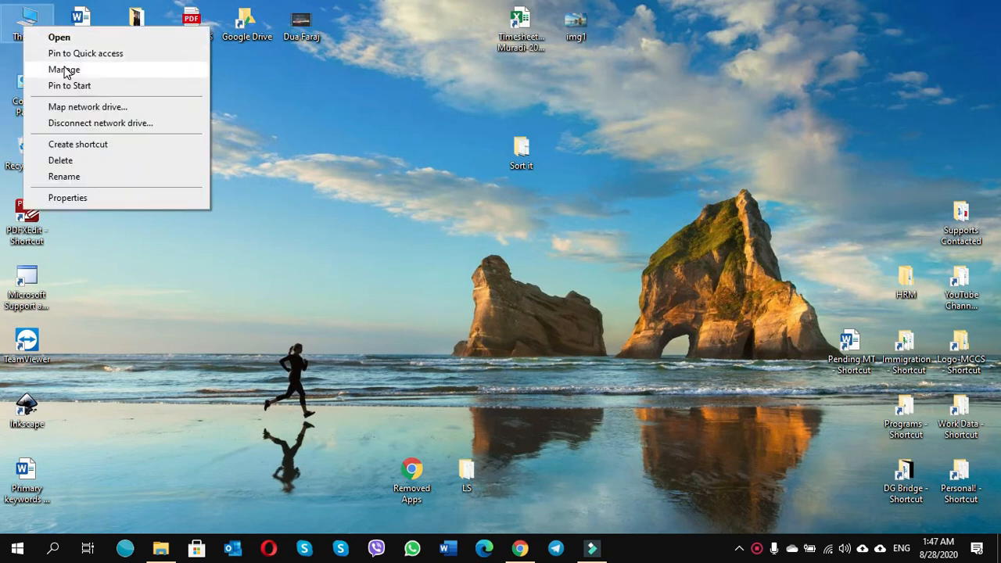
pyautogui.click(64, 70)
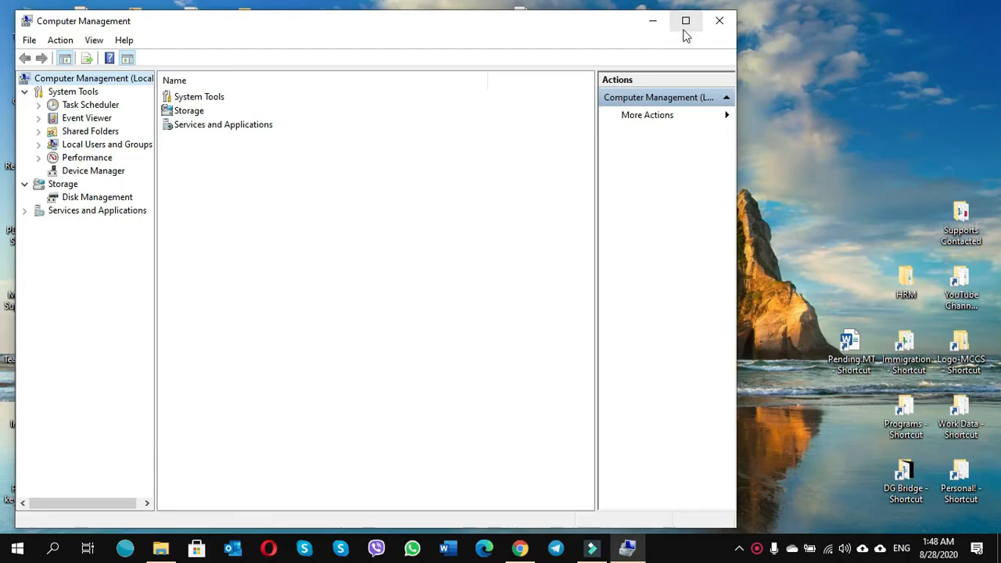
pyautogui.click(686, 22)
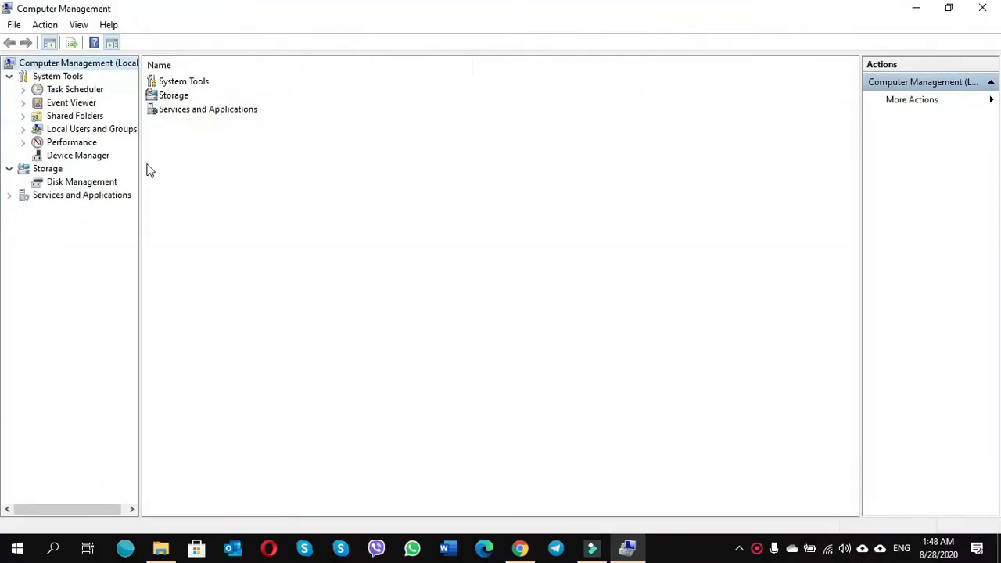
pyautogui.click(81, 182)
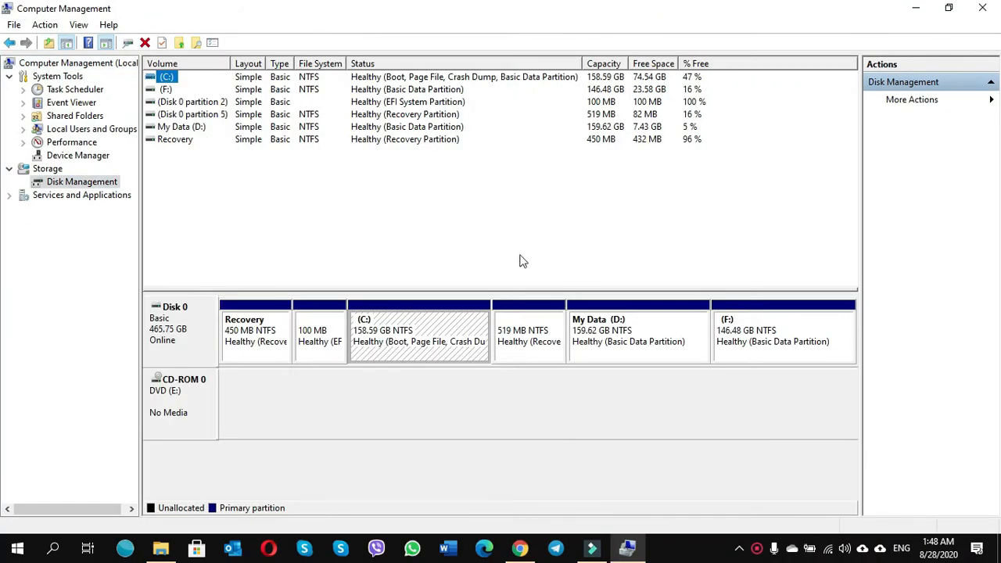
pyautogui.moveTo(410, 336)
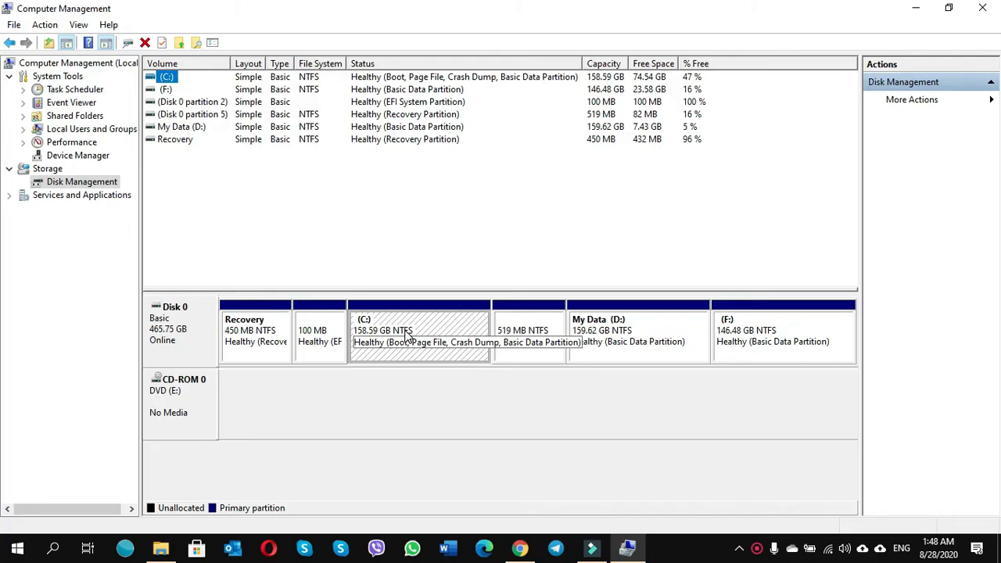
pyautogui.rightClick(411, 333)
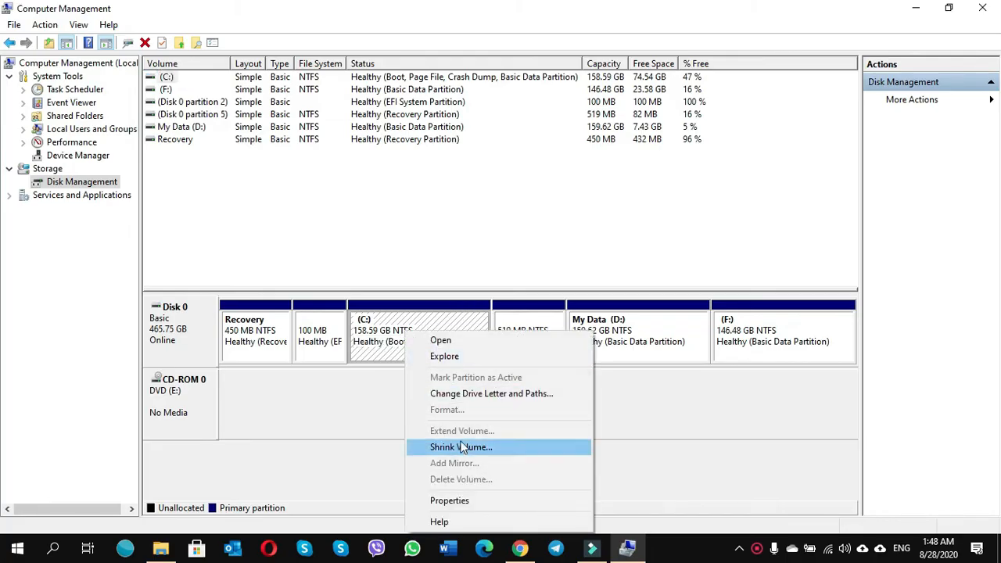
pyautogui.click(461, 447)
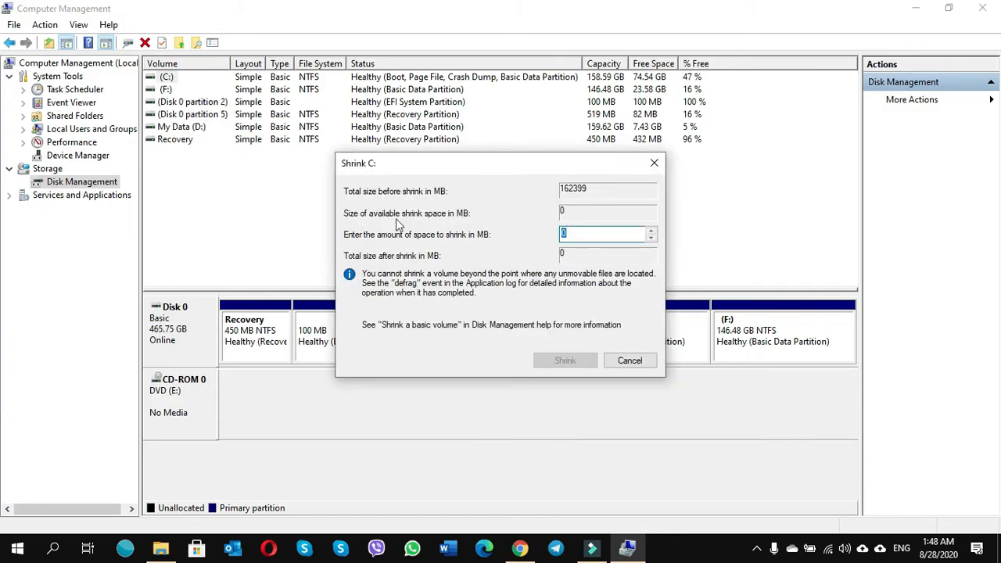
pyautogui.moveTo(472, 221)
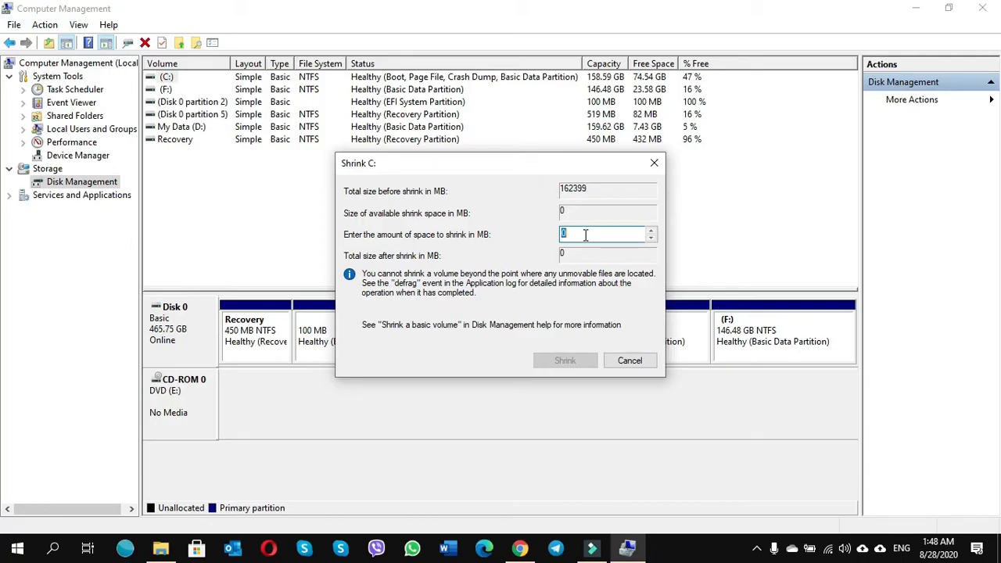
pyautogui.write('4')
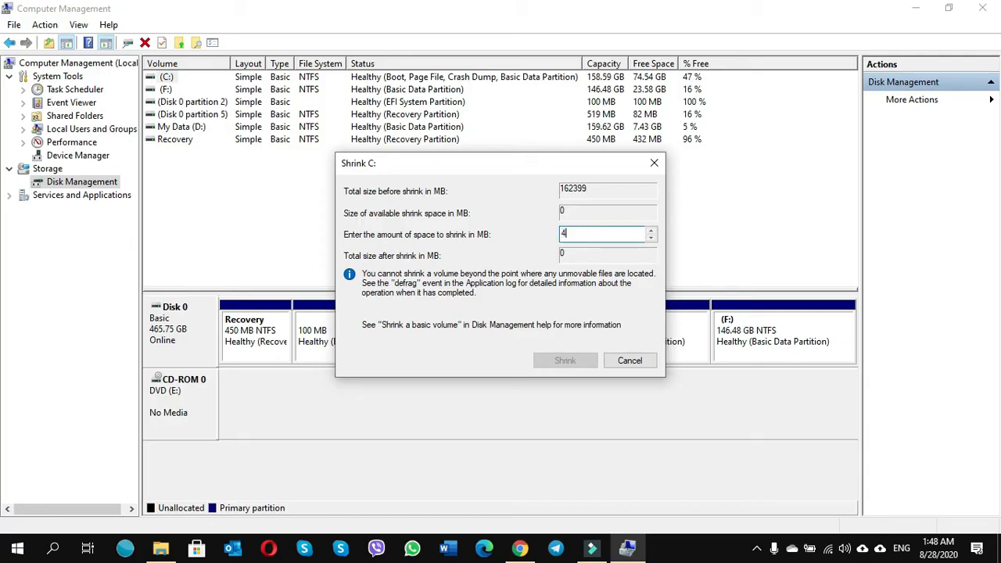
pyautogui.write('000')
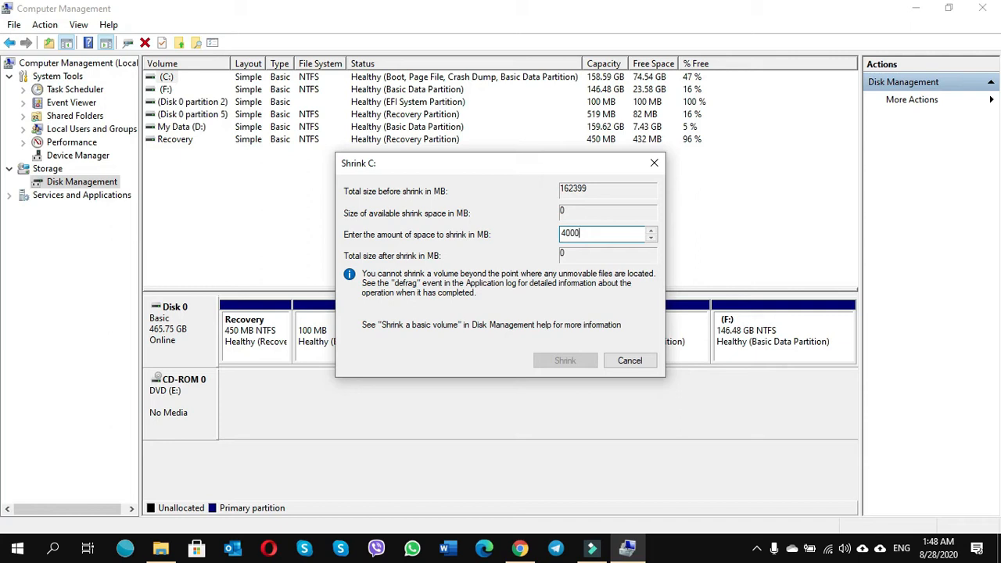
pyautogui.moveTo(552, 372)
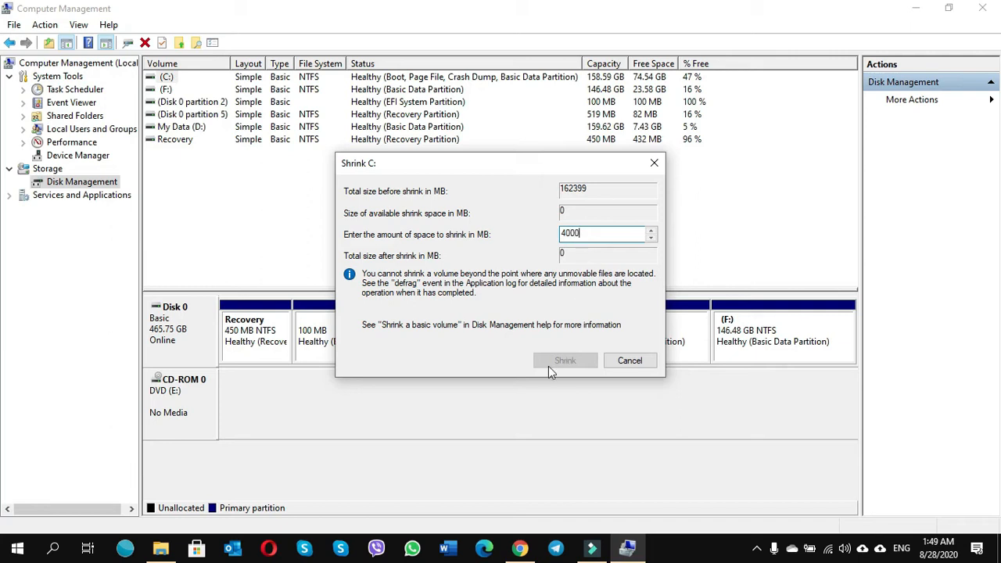
pyautogui.moveTo(567, 366)
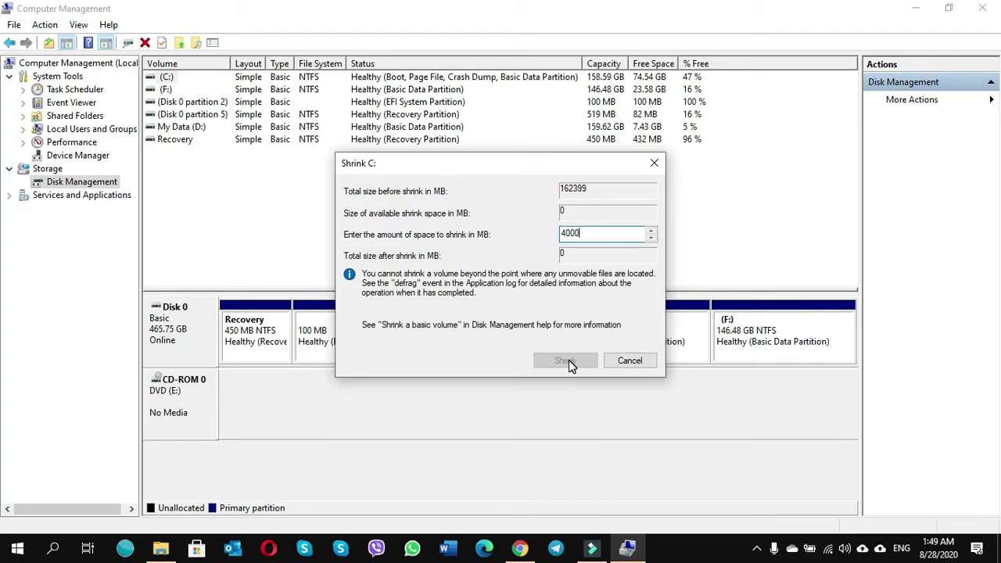
pyautogui.moveTo(621, 368)
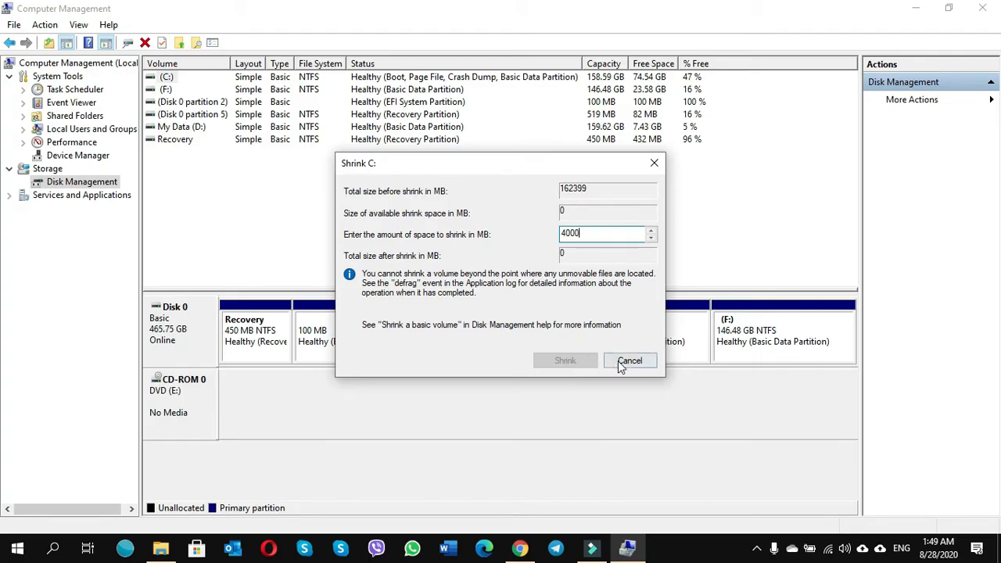
pyautogui.click(629, 361)
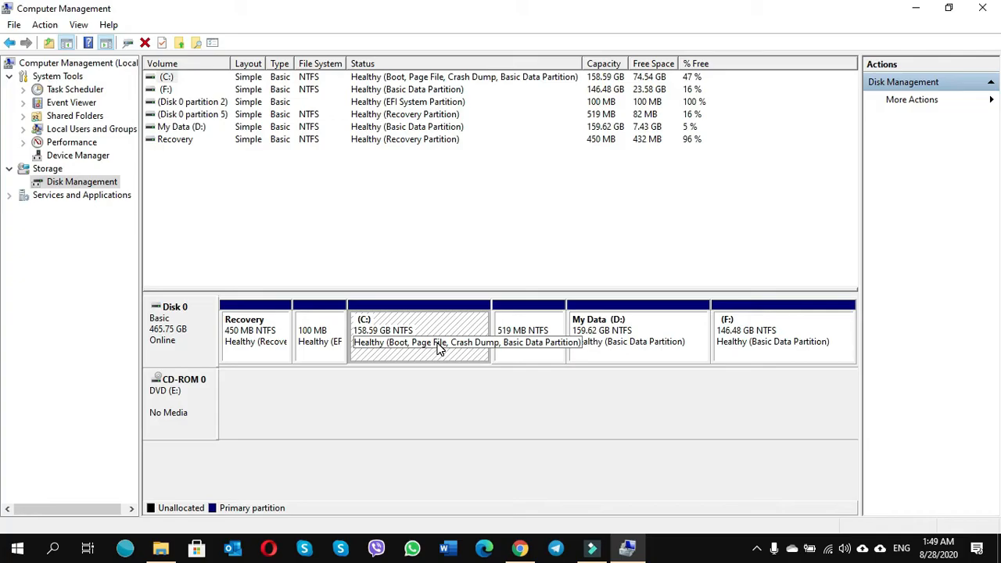
pyautogui.moveTo(428, 352)
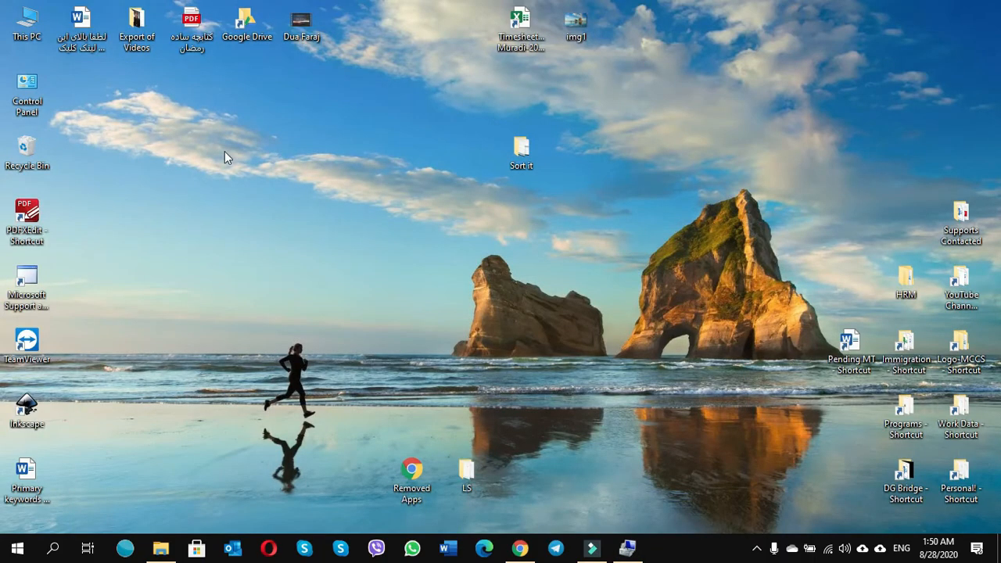
# From Control Panel's System page, reach the Advanced tab of Performance Options
pyautogui.doubleClick(26, 82)
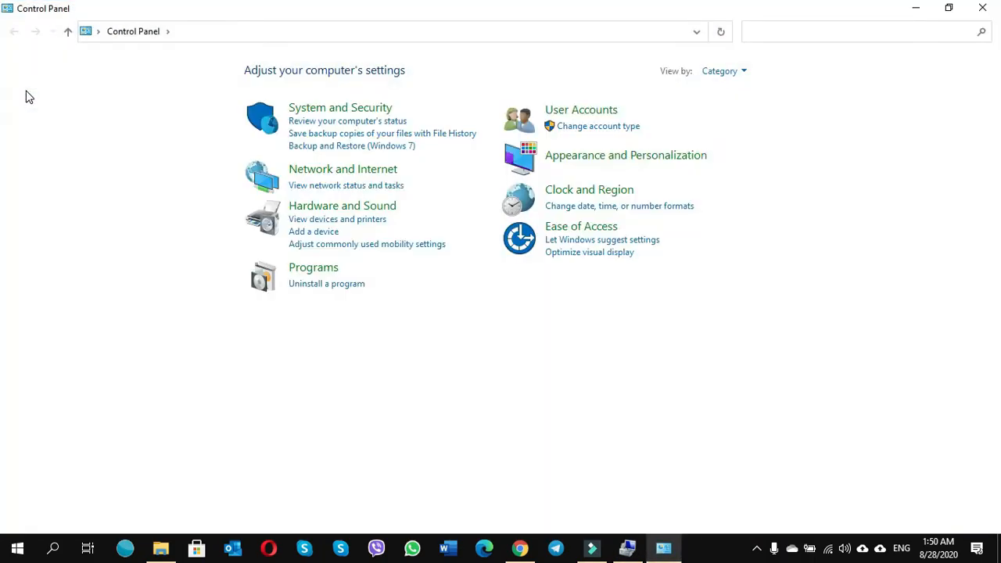
pyautogui.moveTo(348, 113)
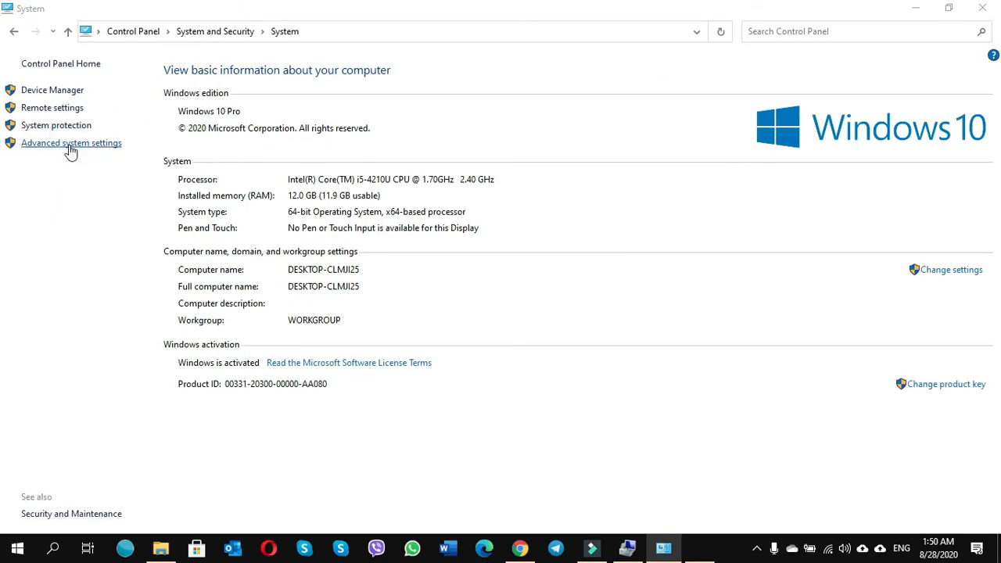
pyautogui.click(70, 143)
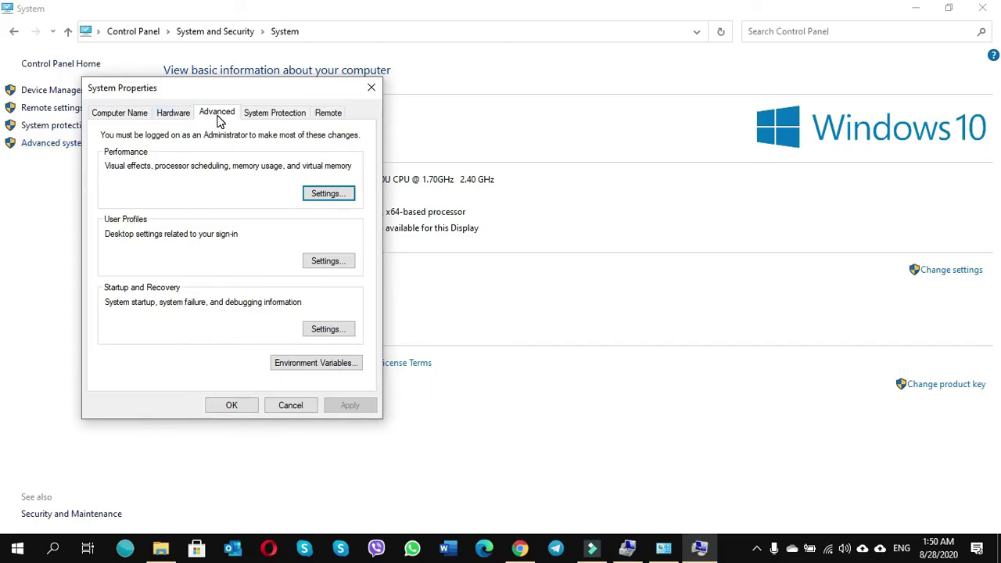
pyautogui.moveTo(116, 165)
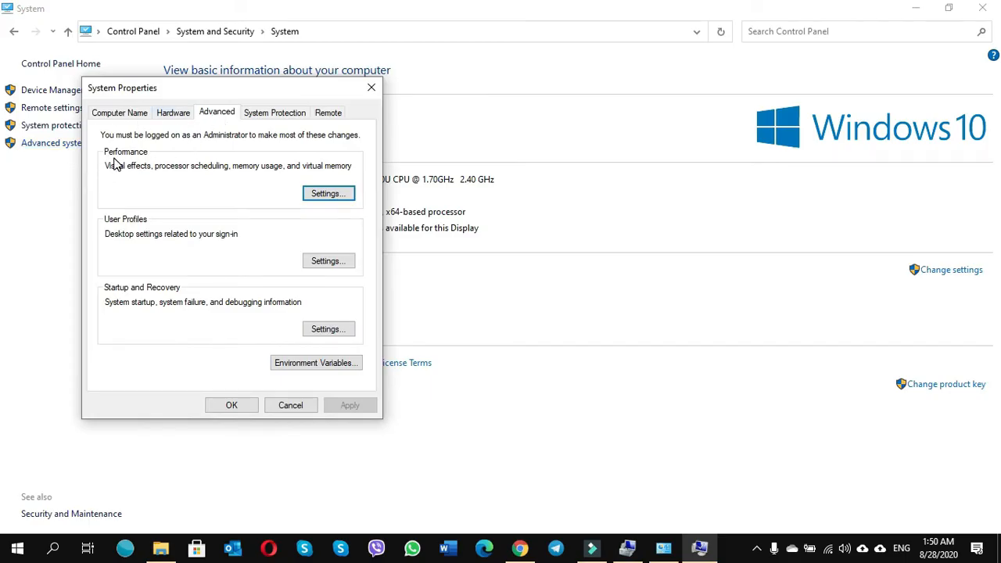
pyautogui.click(328, 193)
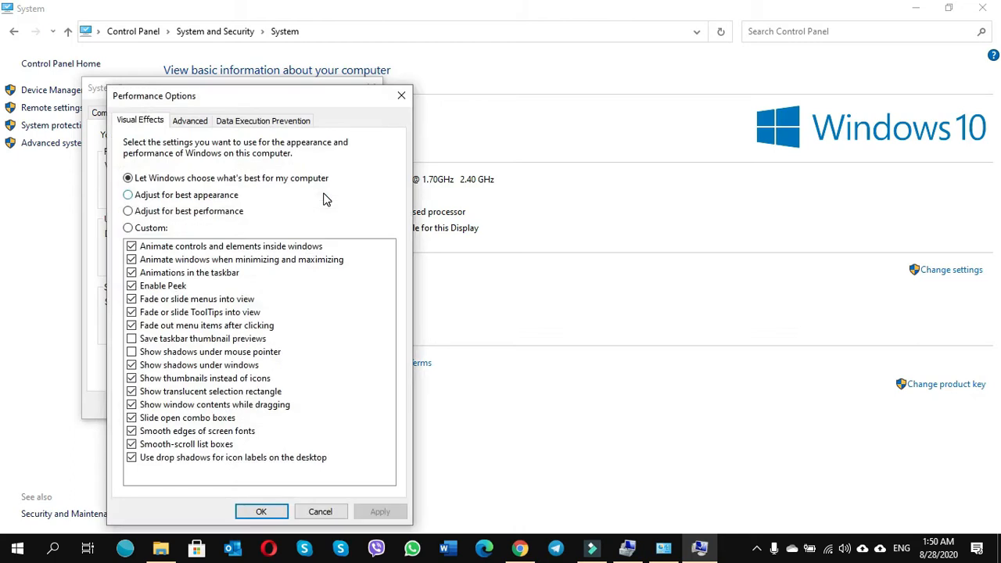
pyautogui.click(189, 120)
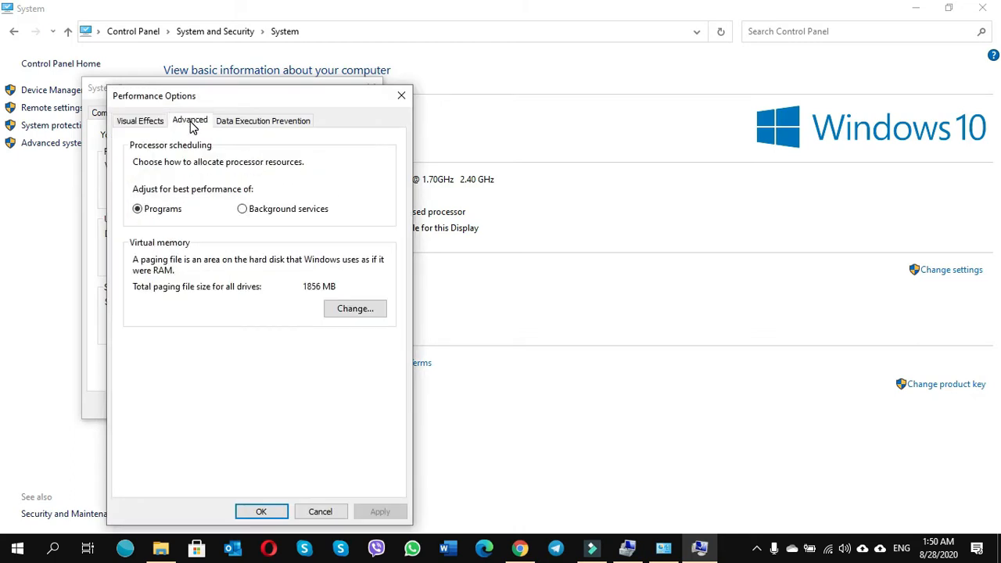
pyautogui.moveTo(354, 308)
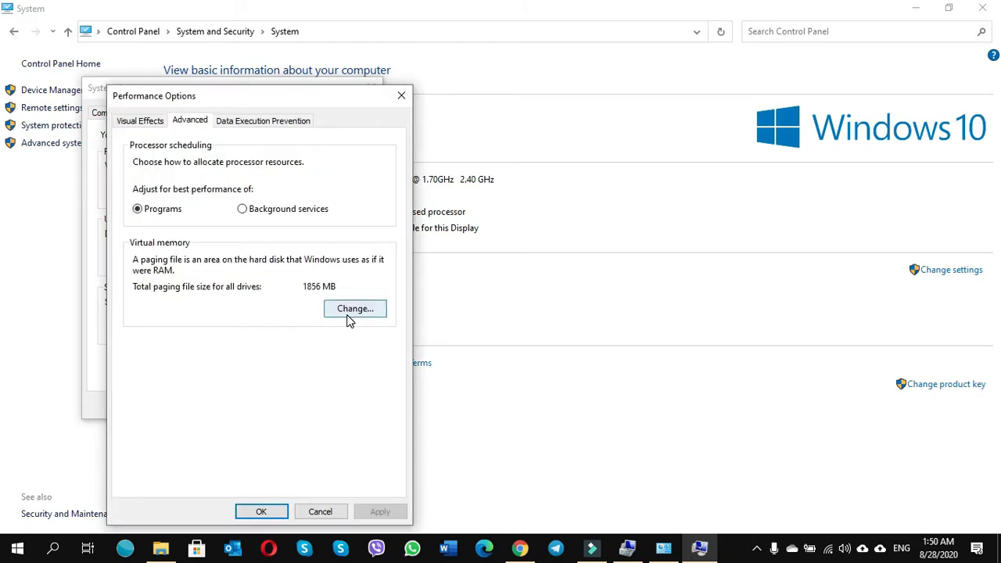
# In Virtual Memory, turn off automatic paging management and select No paging file for C:
pyautogui.click(354, 308)
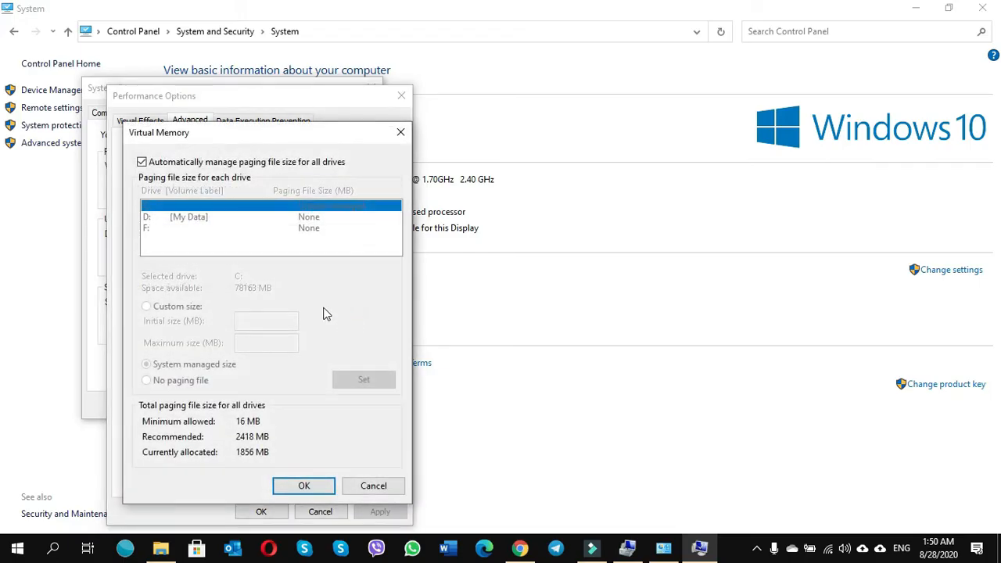
pyautogui.click(142, 162)
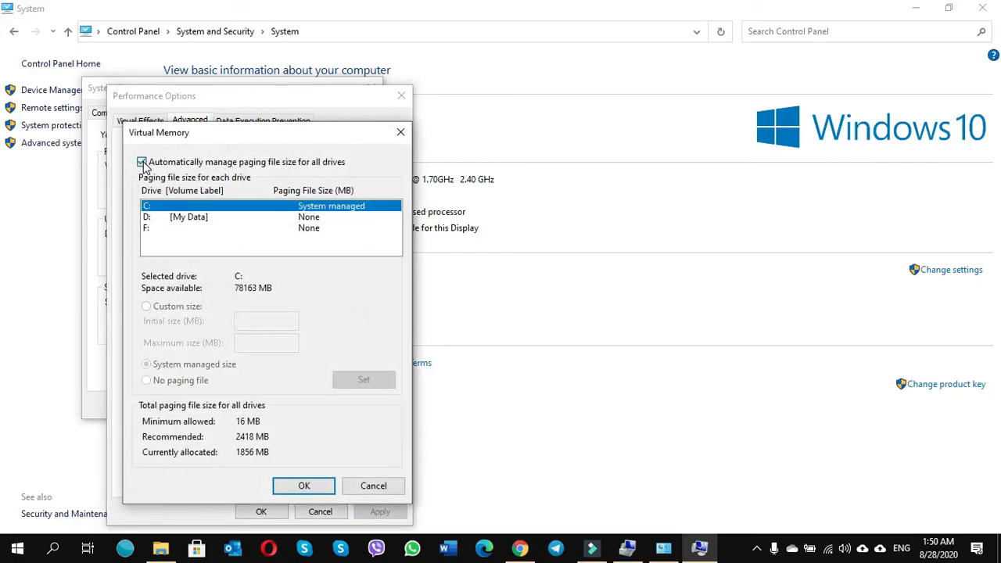
pyautogui.click(142, 162)
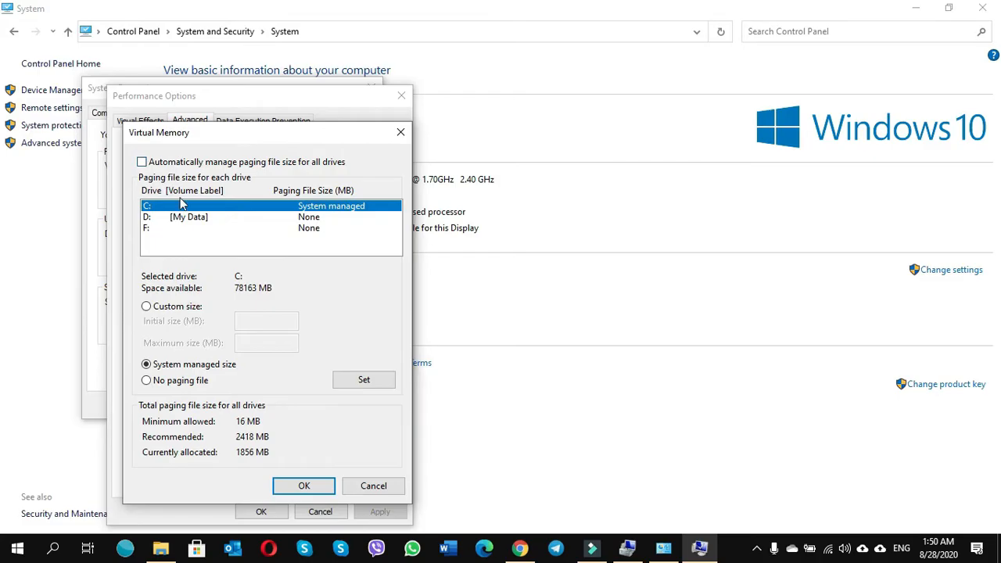
pyautogui.click(188, 216)
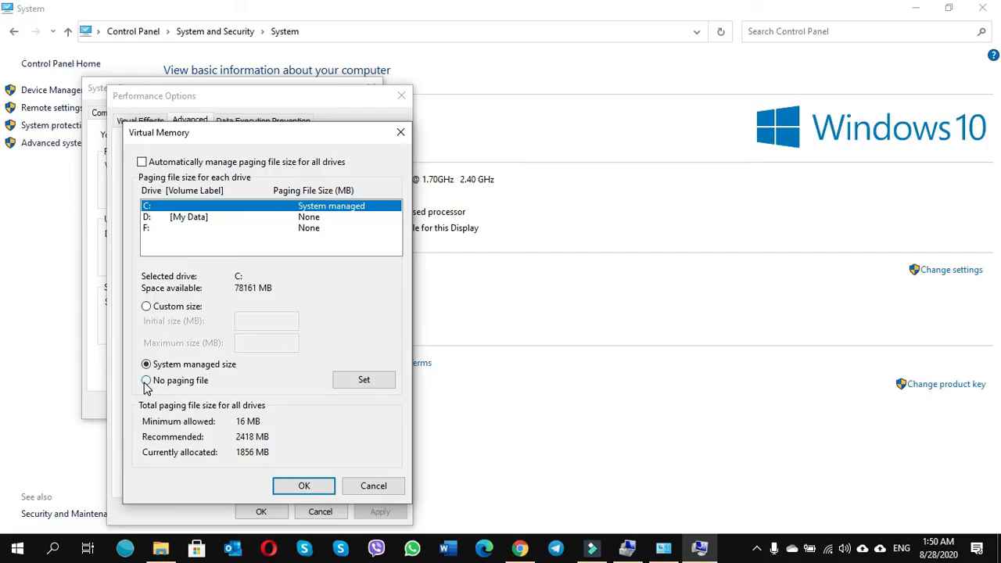
pyautogui.click(146, 380)
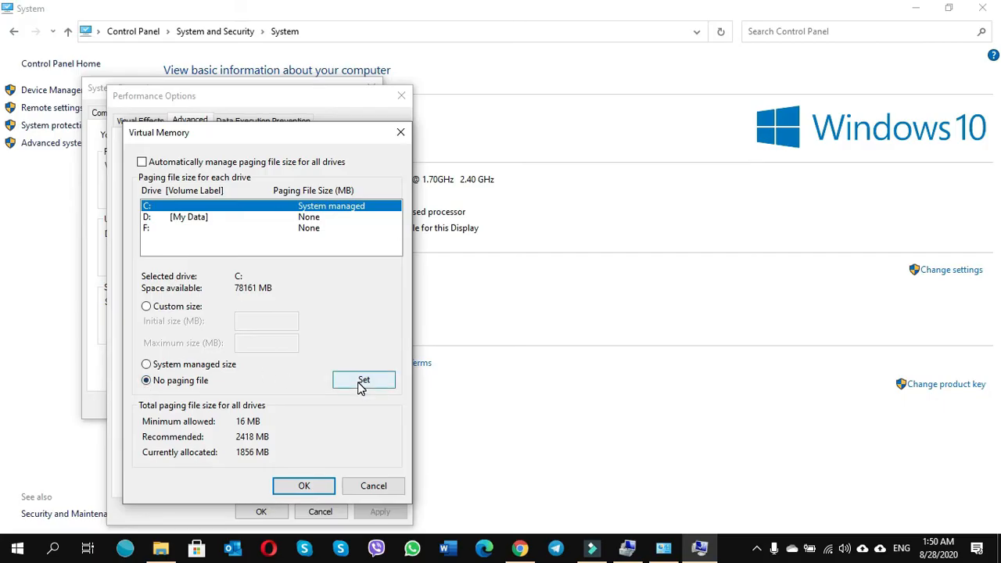
# Apply No paging file to C:, confirm the warning, and OK out of all three dialogs
pyautogui.click(363, 379)
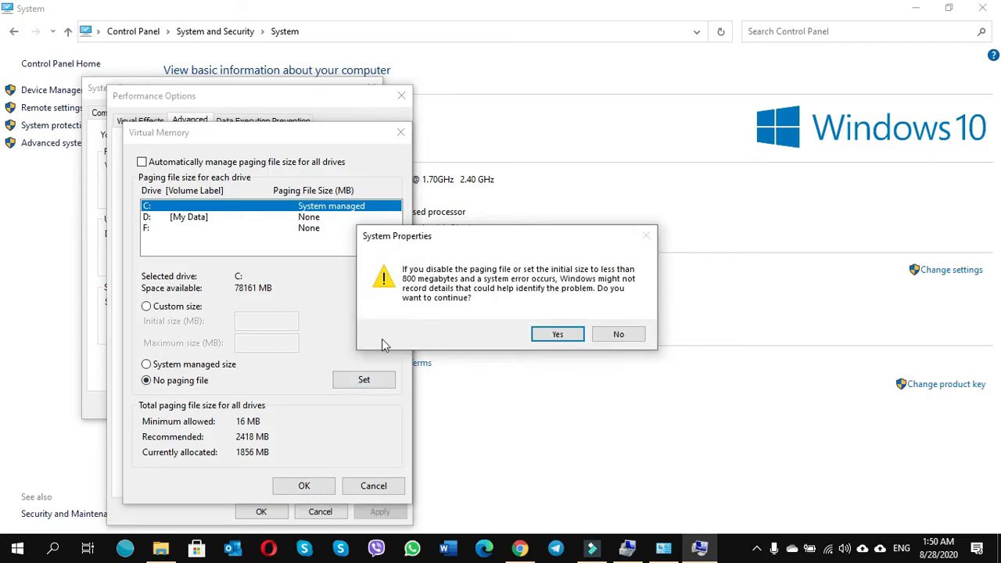
pyautogui.moveTo(440, 284)
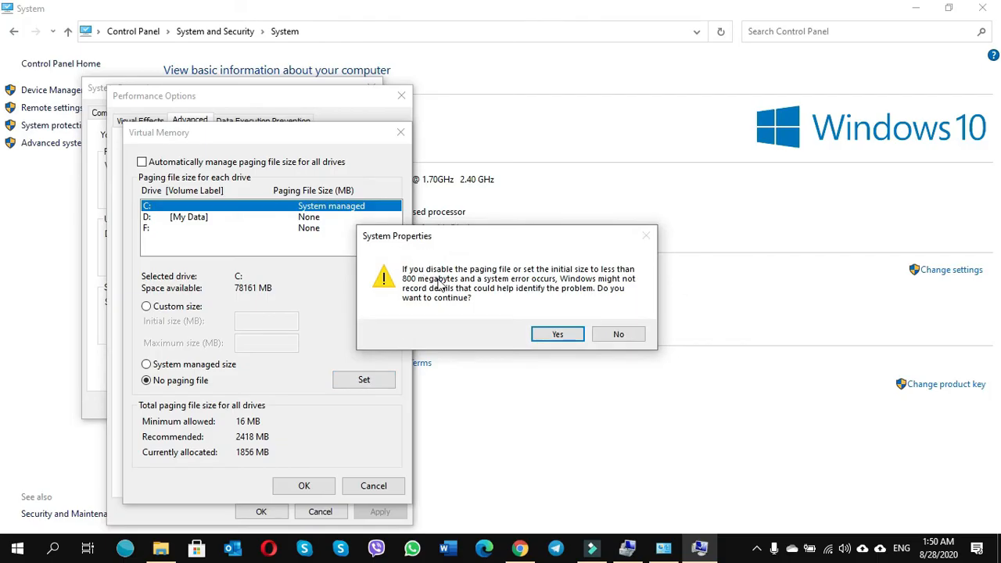
pyautogui.moveTo(552, 281)
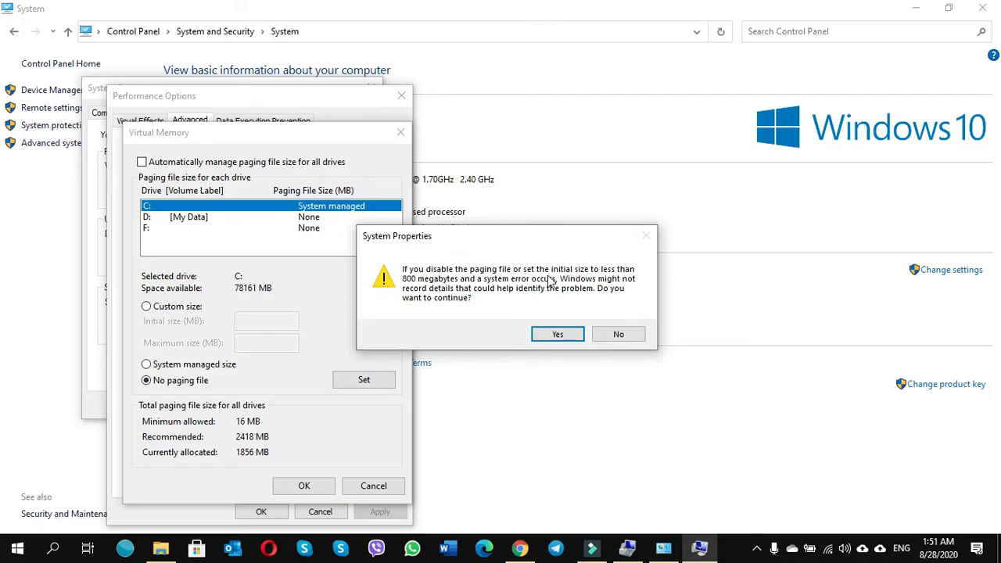
pyautogui.moveTo(604, 290)
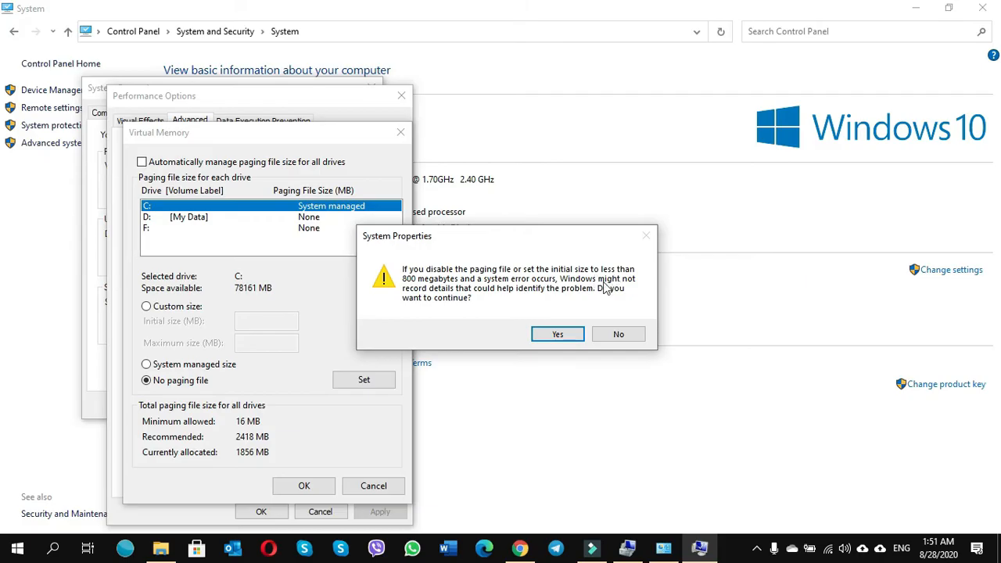
pyautogui.moveTo(465, 291)
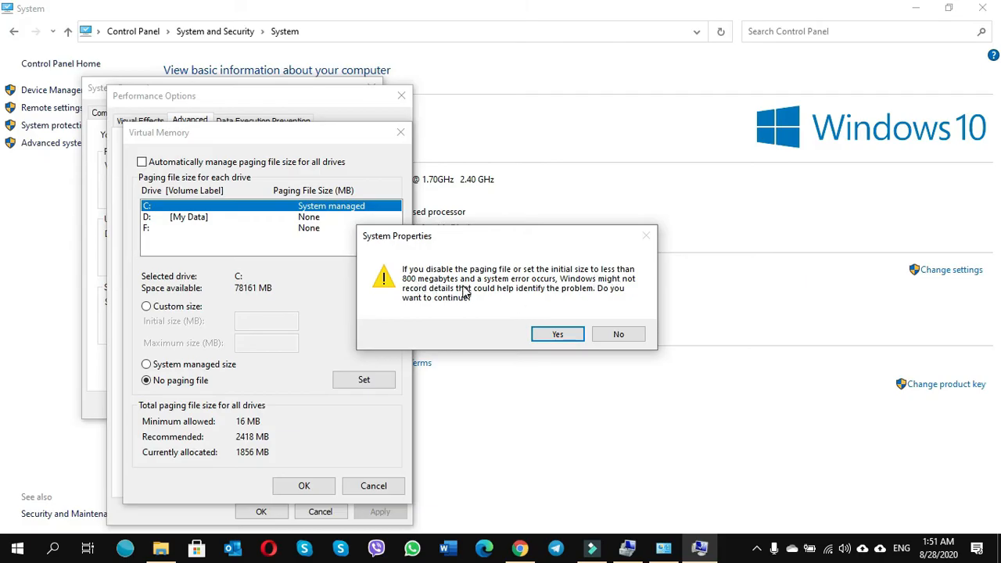
pyautogui.moveTo(551, 289)
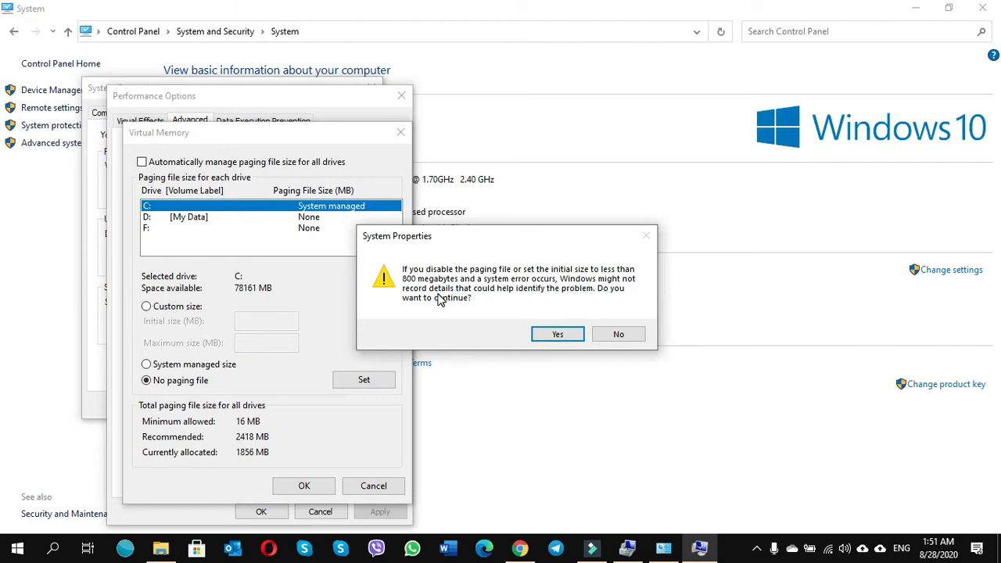
pyautogui.moveTo(510, 297)
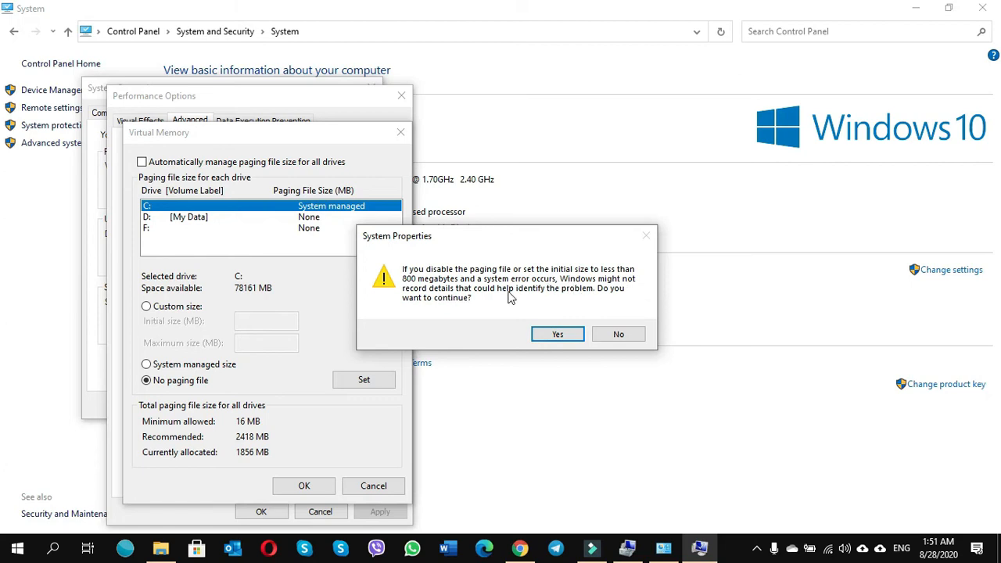
pyautogui.moveTo(593, 299)
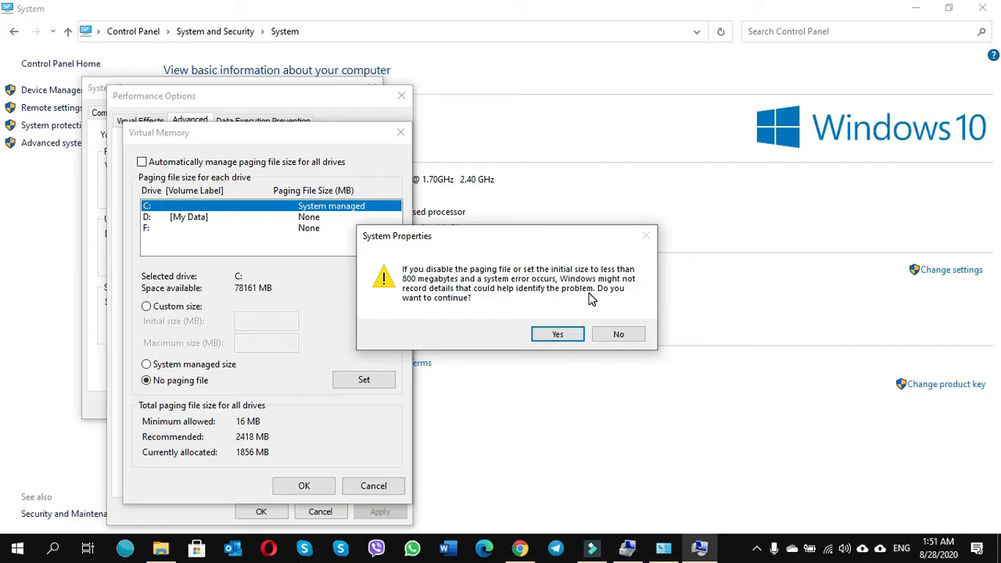
pyautogui.moveTo(451, 309)
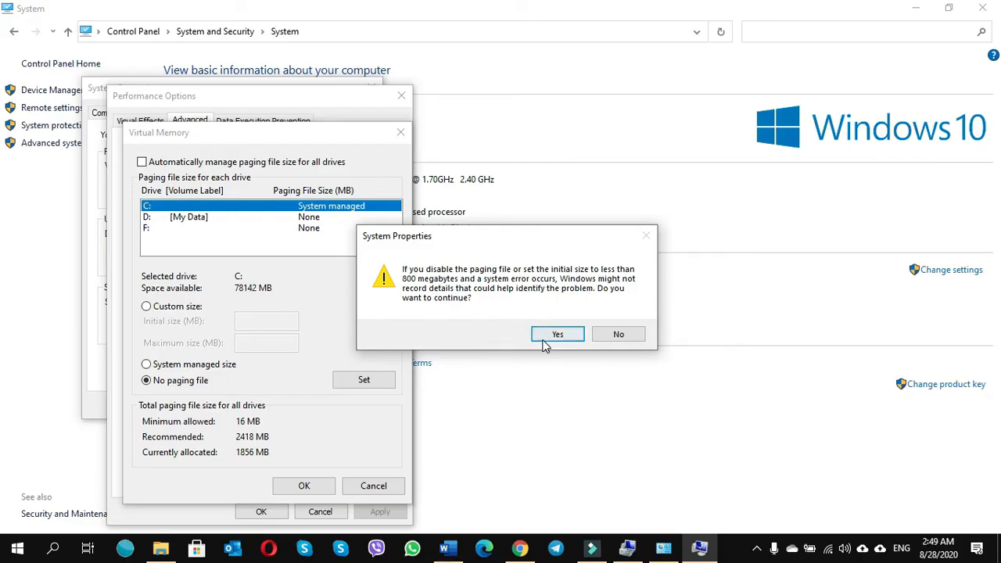
pyautogui.click(557, 334)
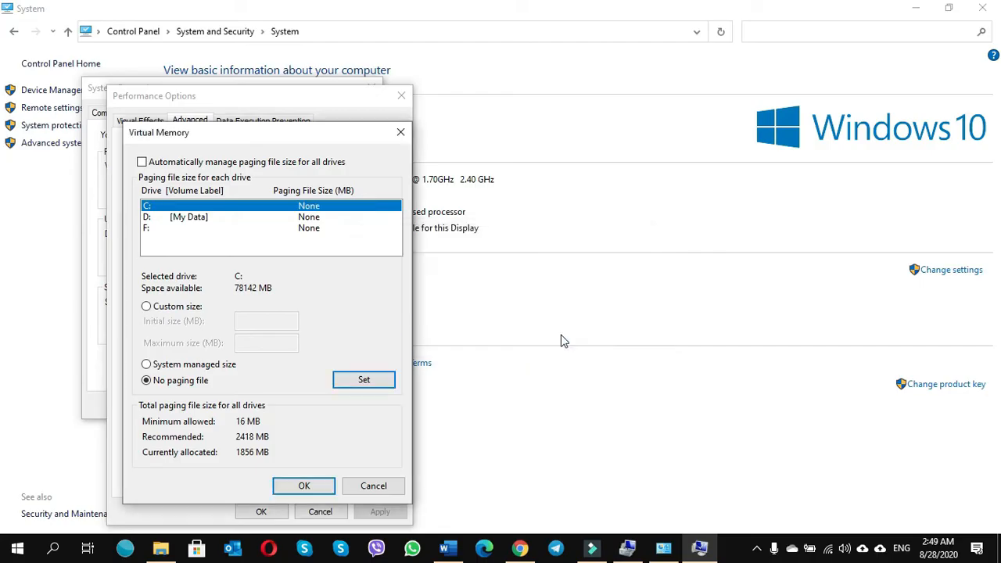
pyautogui.click(304, 486)
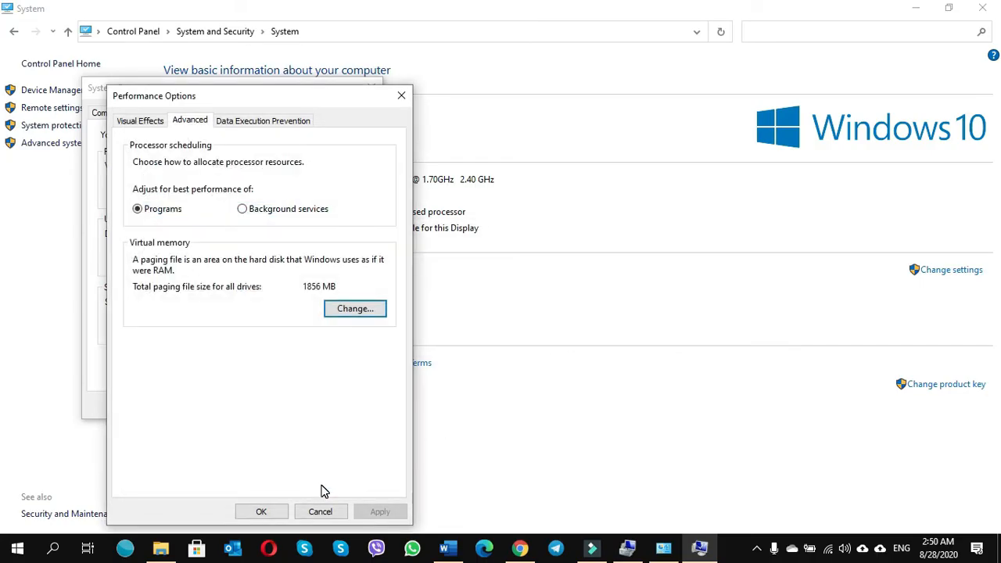
pyautogui.click(262, 512)
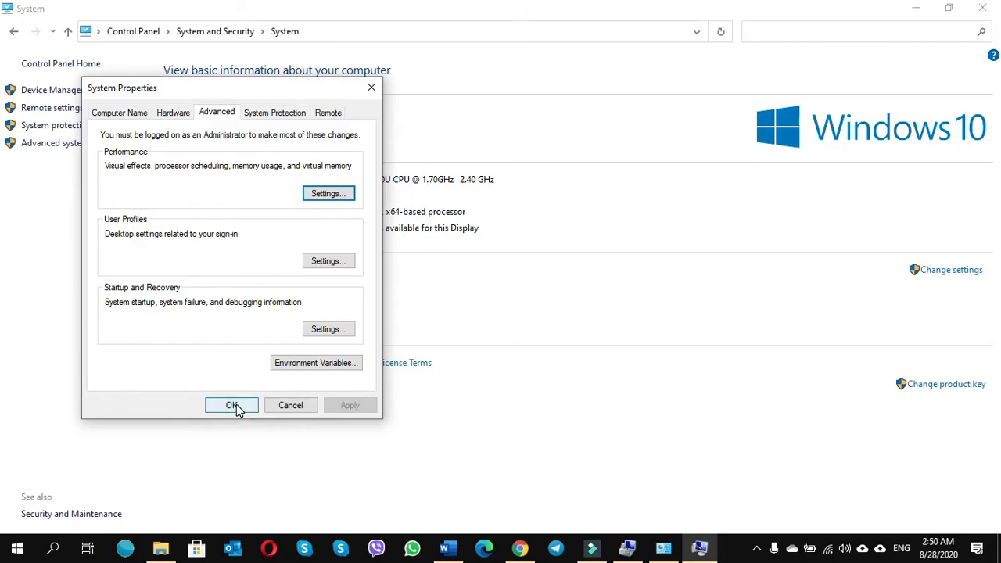
pyautogui.click(230, 405)
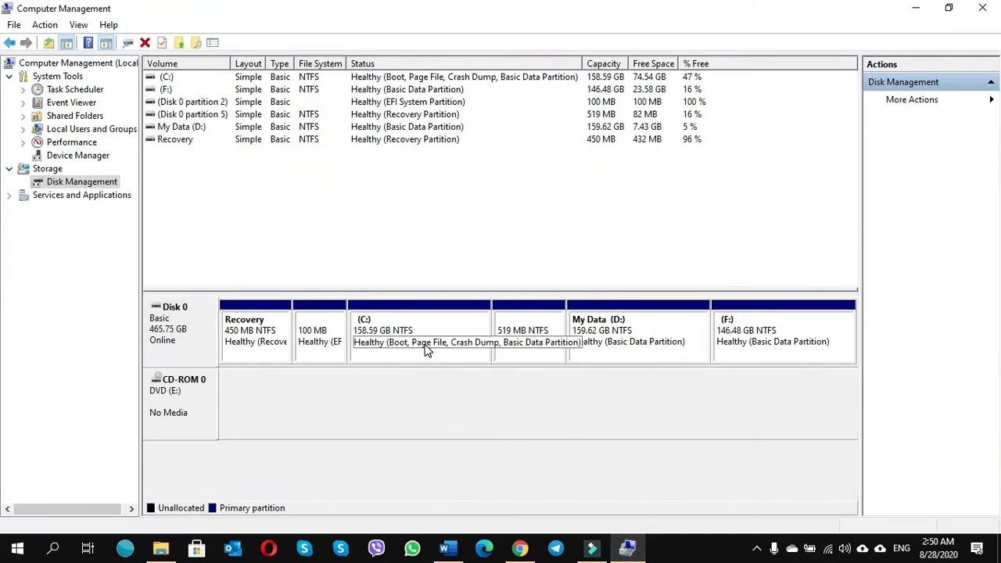
pyautogui.moveTo(430, 354)
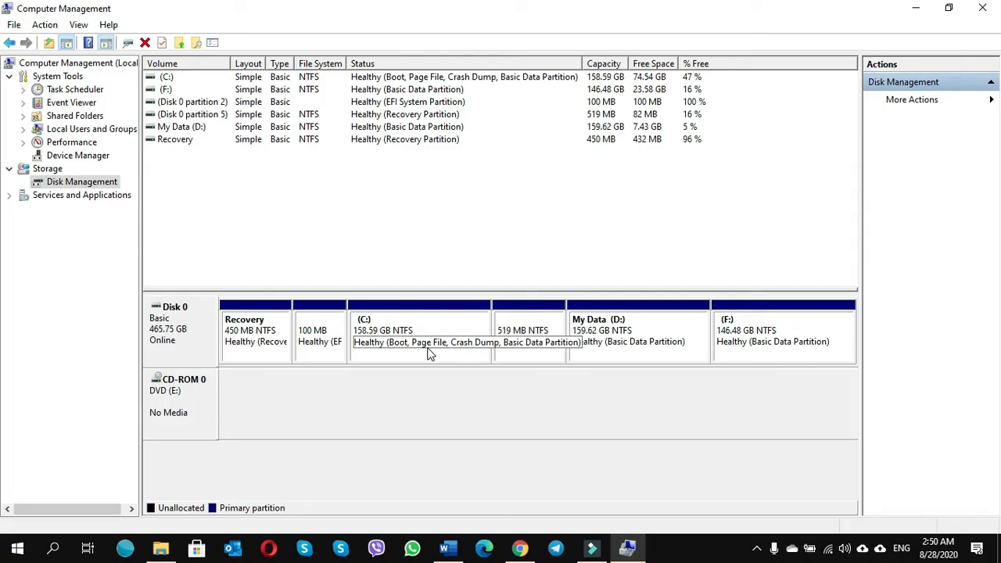
pyautogui.moveTo(485, 274)
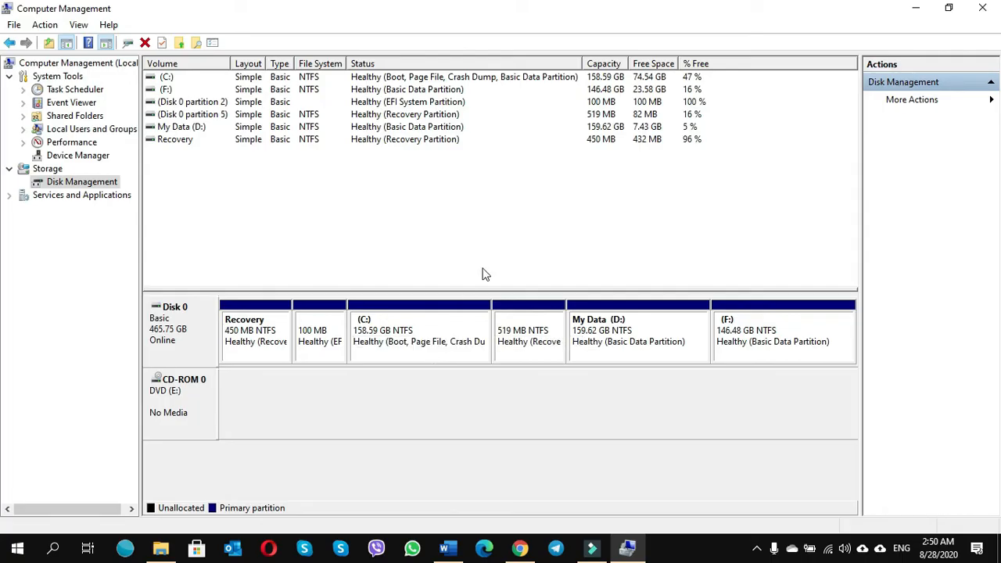
pyautogui.moveTo(610, 207)
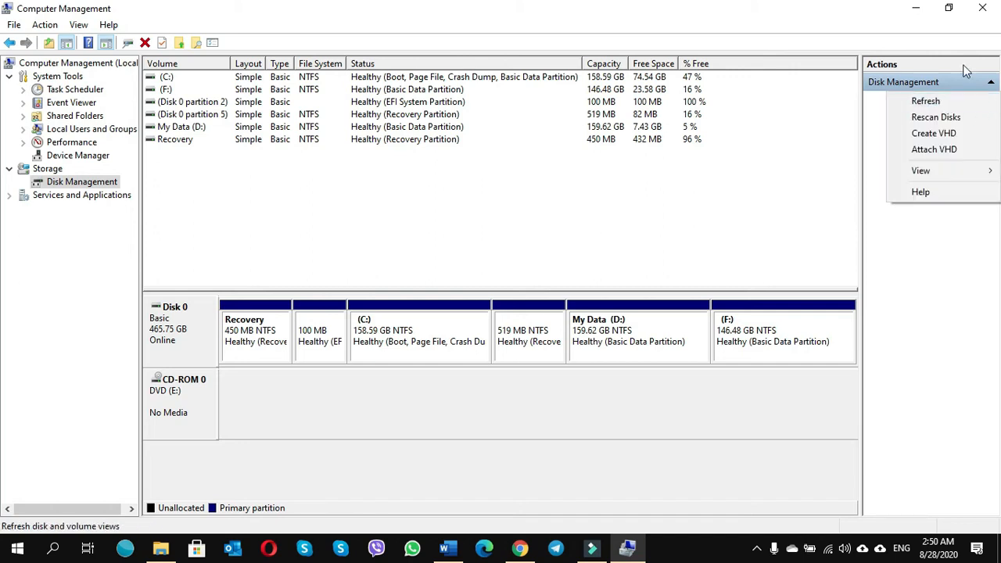
pyautogui.moveTo(927, 100)
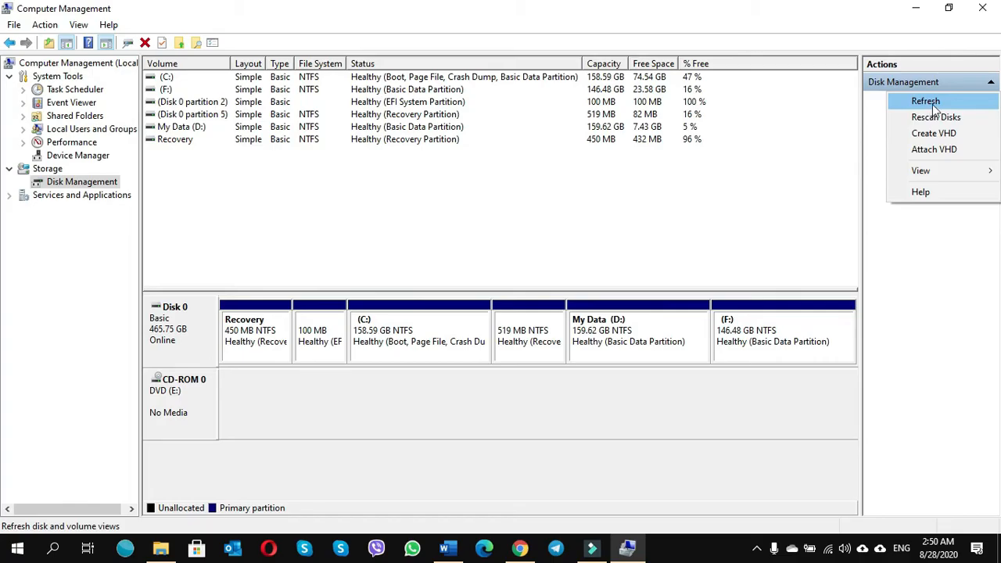
pyautogui.moveTo(937, 107)
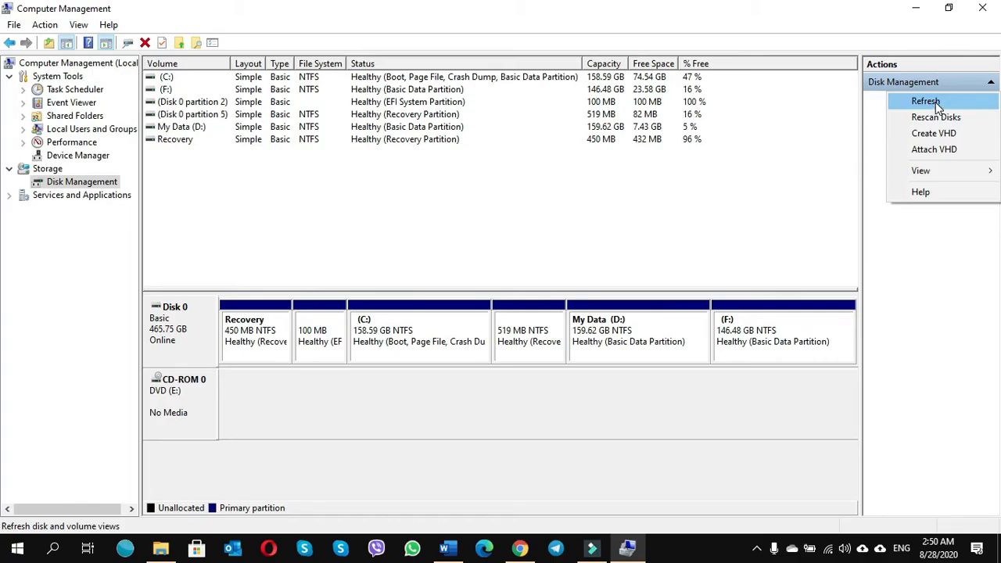
# Refresh the Disk Management view, then close Computer Management
pyautogui.click(932, 101)
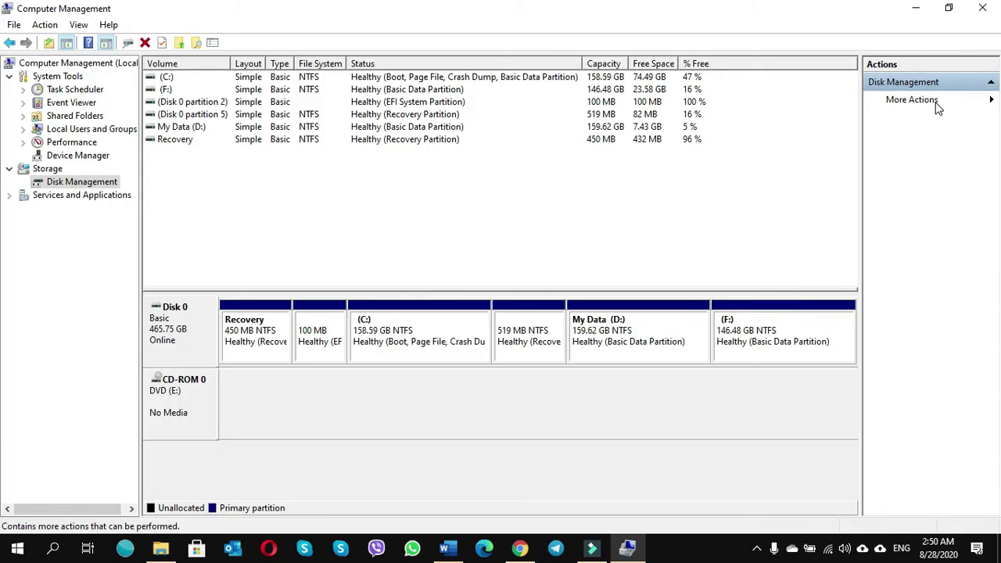
pyautogui.moveTo(718, 244)
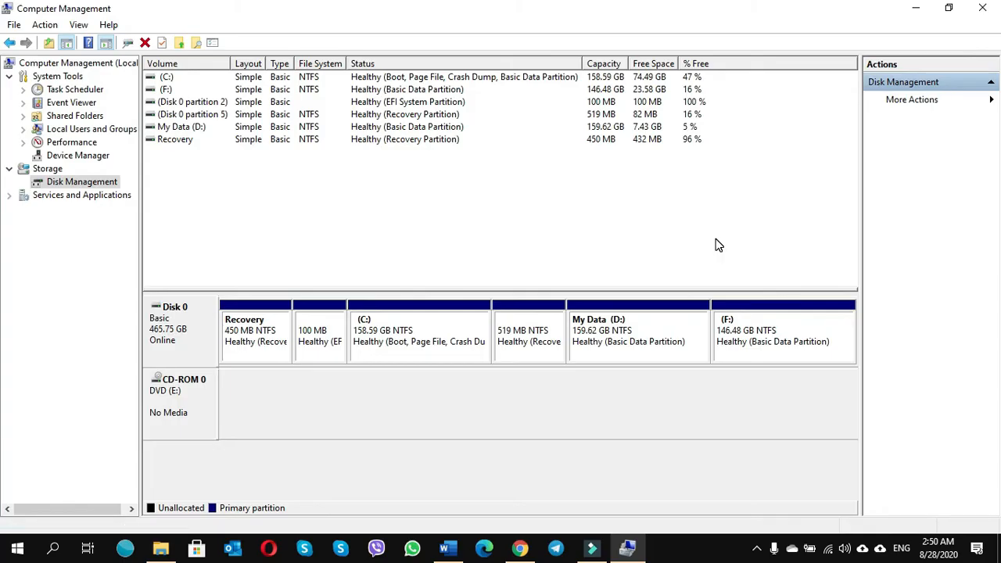
pyautogui.moveTo(981, 8)
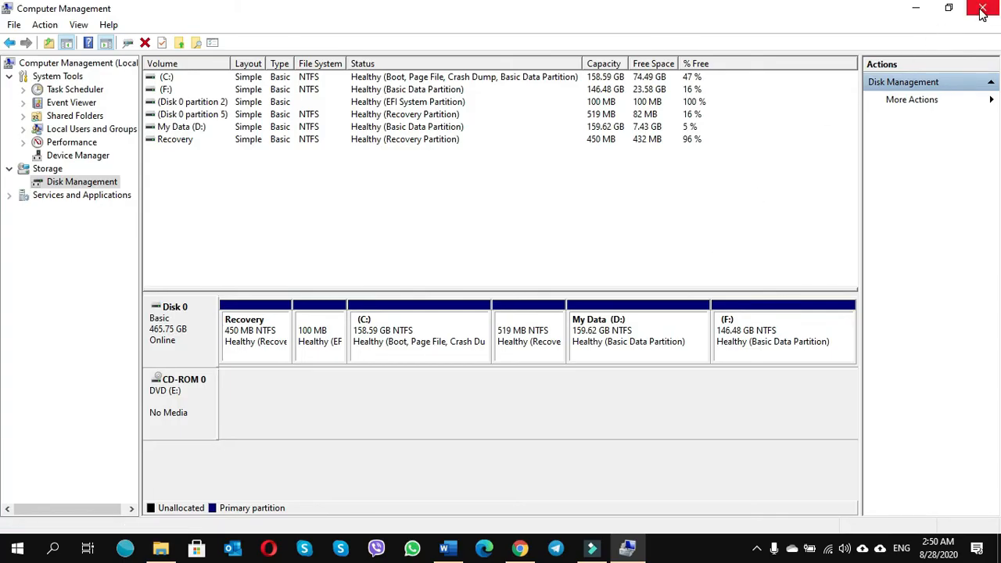
pyautogui.click(981, 10)
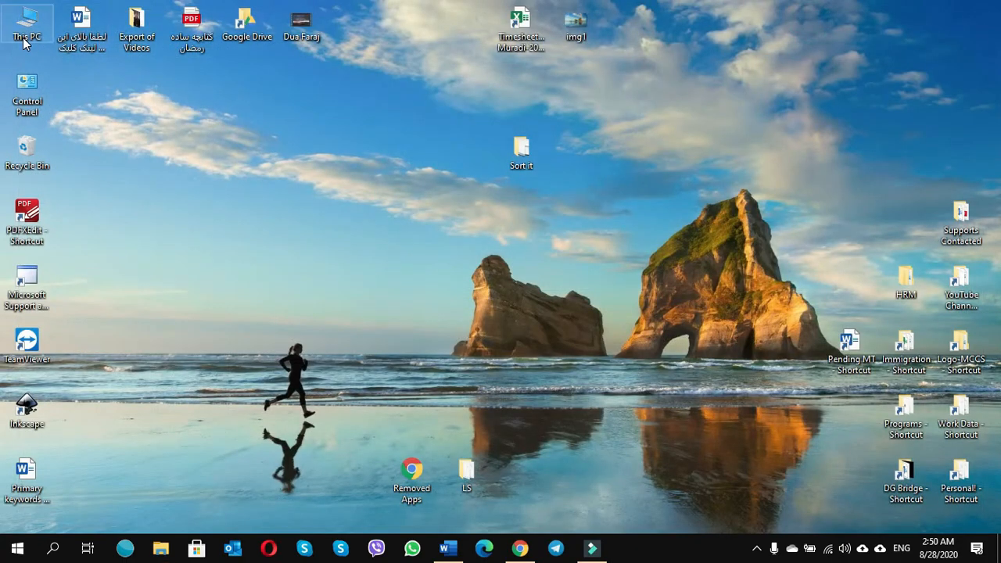
pyautogui.moveTo(520, 230)
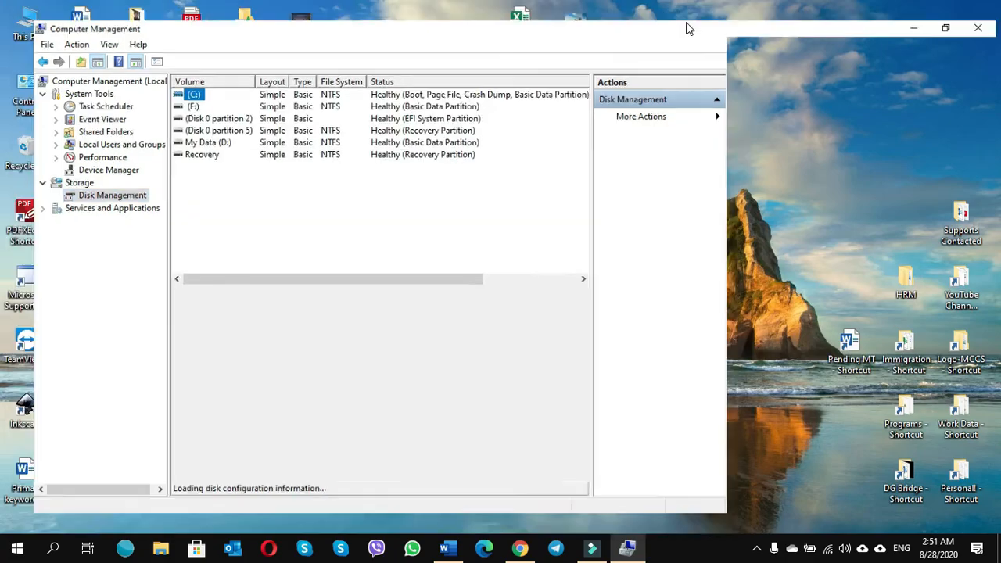
# Maximise and close Computer Management, then reopen it from the desktop
pyautogui.click(944, 26)
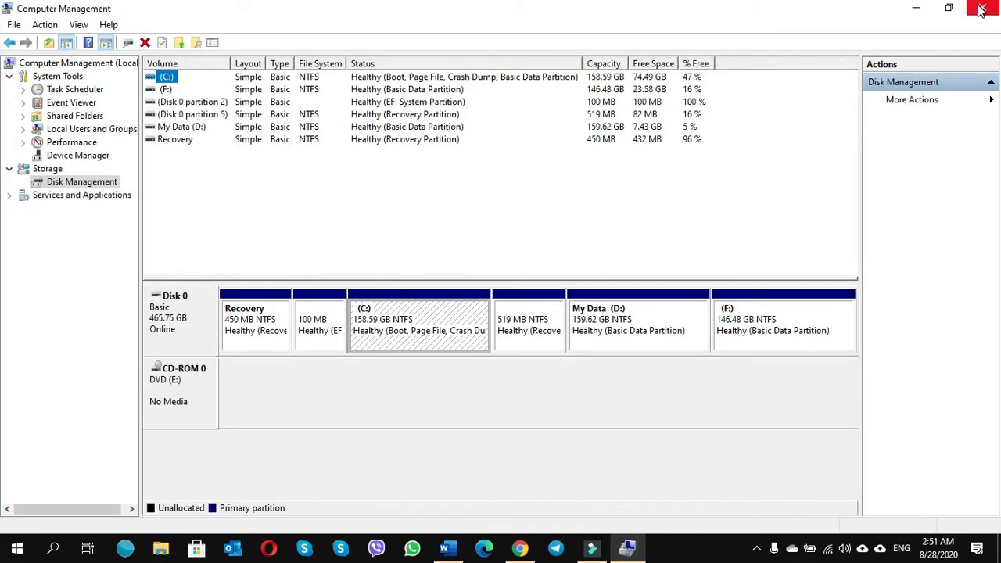
pyautogui.click(981, 8)
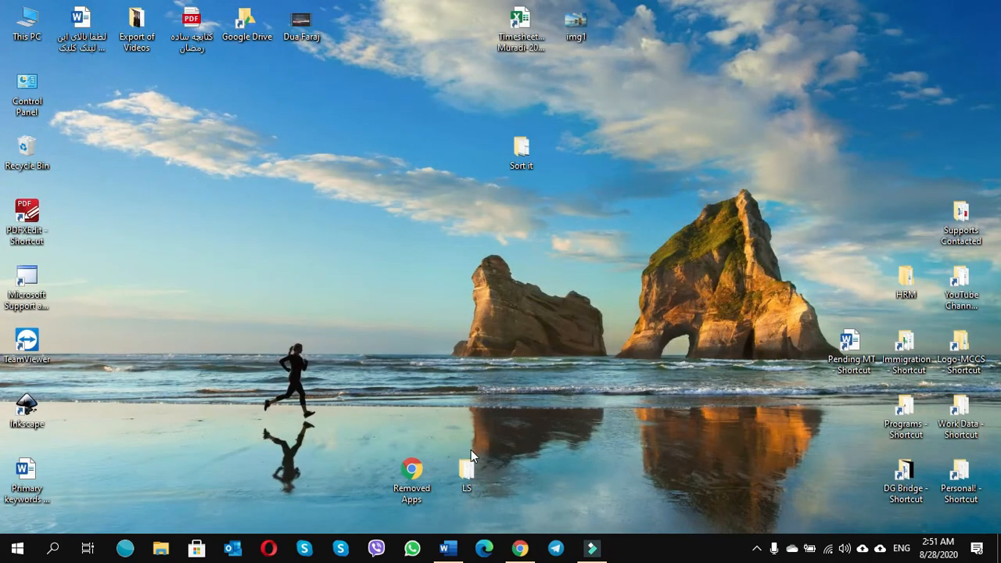
pyautogui.click(21, 546)
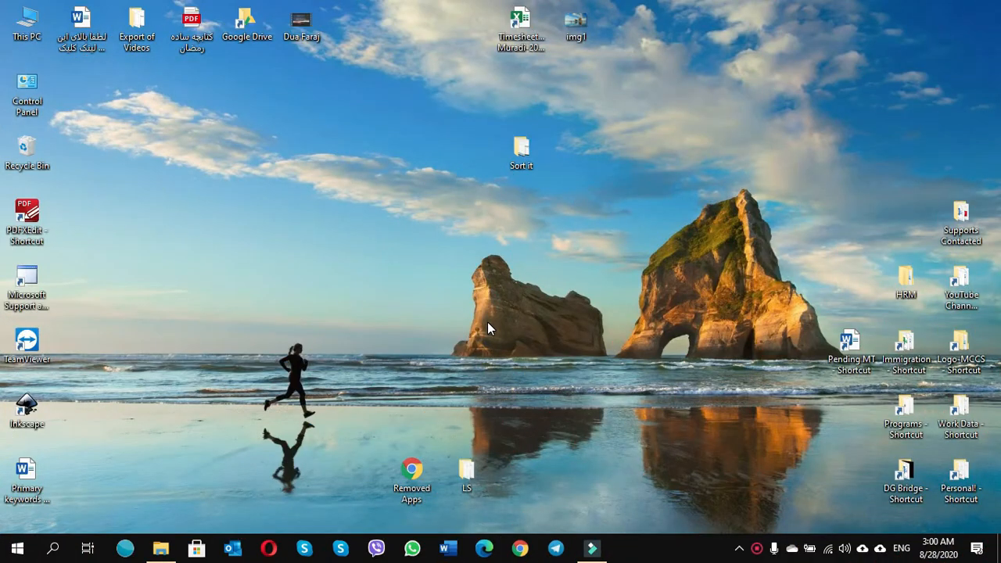
pyautogui.moveTo(448, 313)
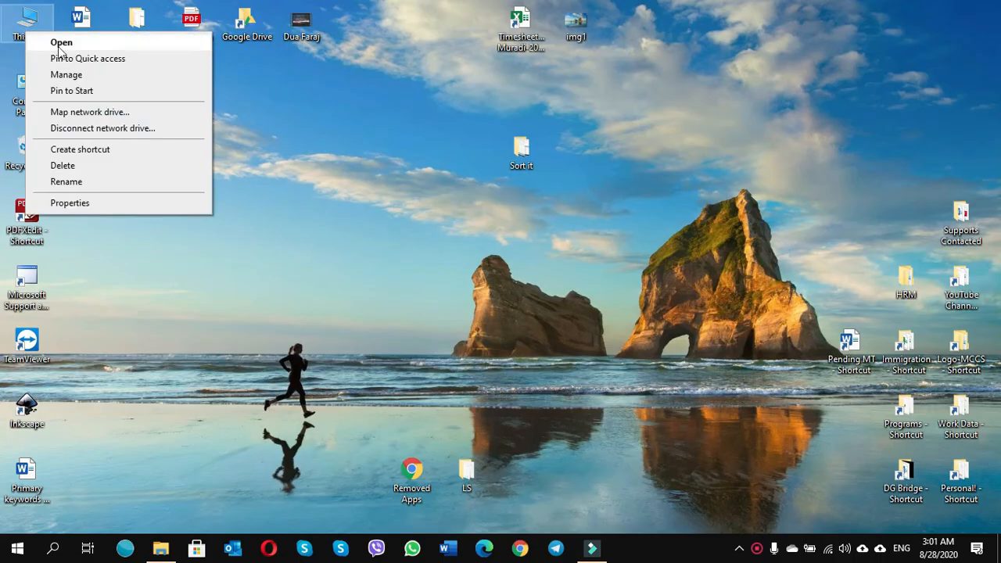
pyautogui.click(61, 75)
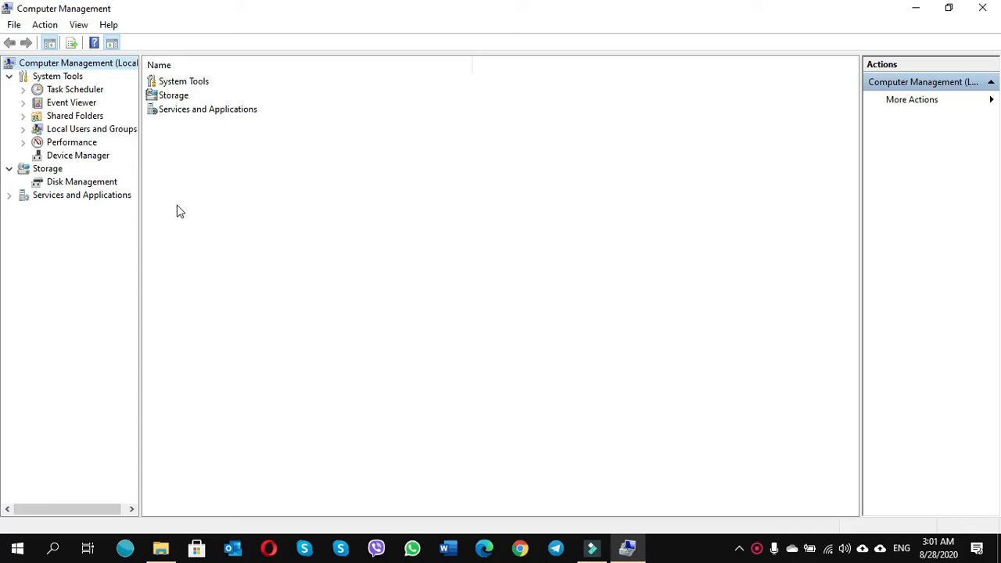
# In Disk Management, shrink the C: volume by 10000 MB
pyautogui.click(77, 182)
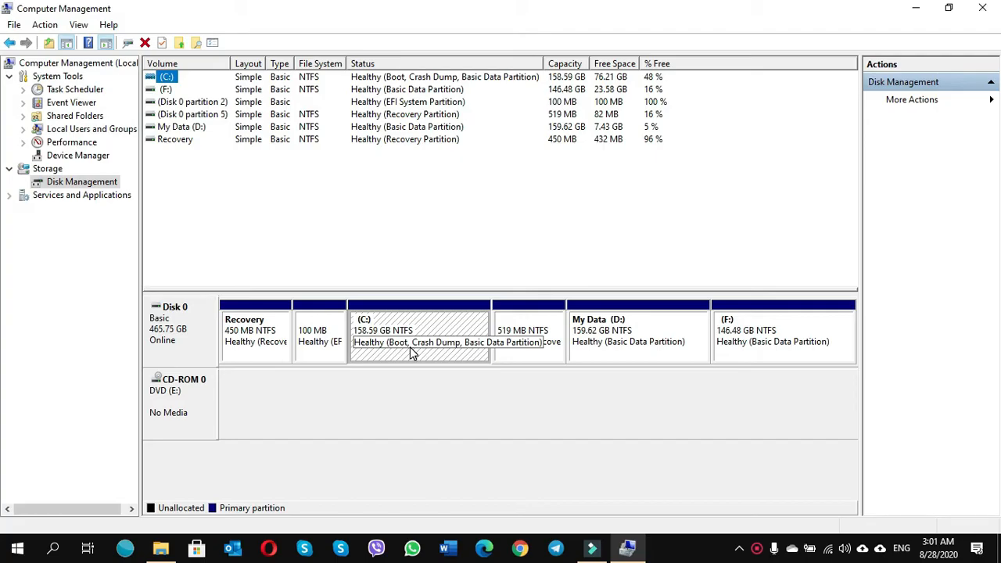
pyautogui.rightClick(419, 352)
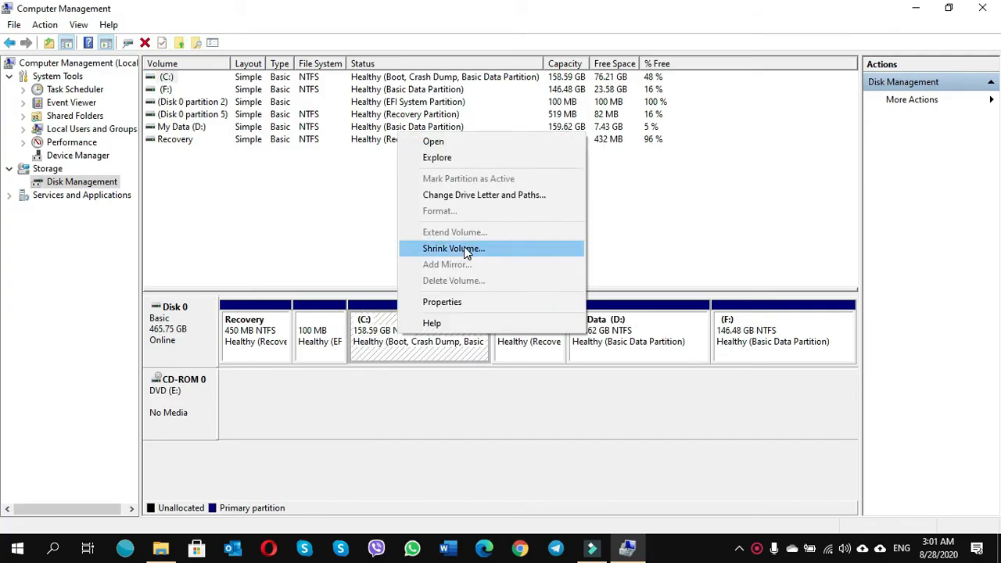
pyautogui.click(454, 248)
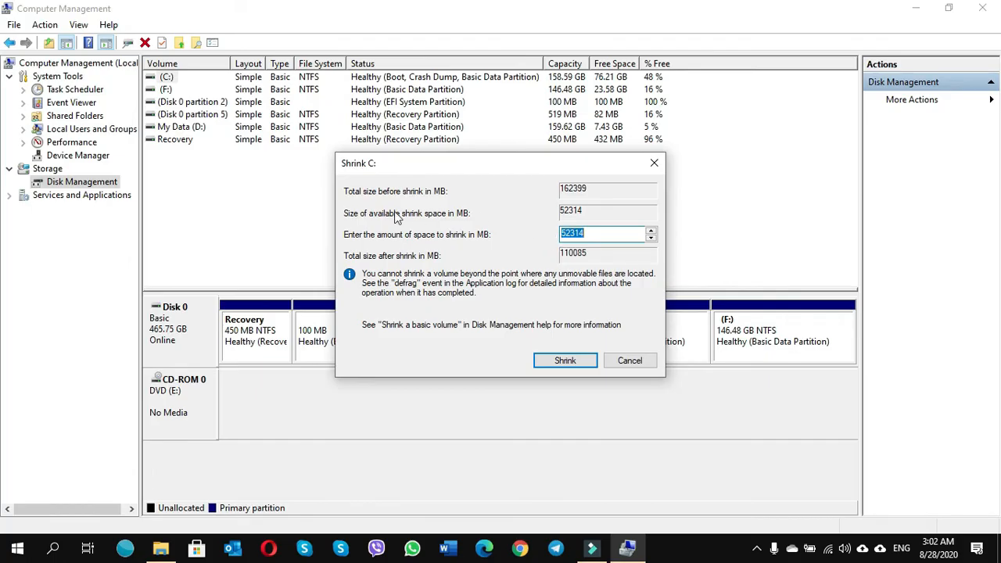
pyautogui.moveTo(444, 222)
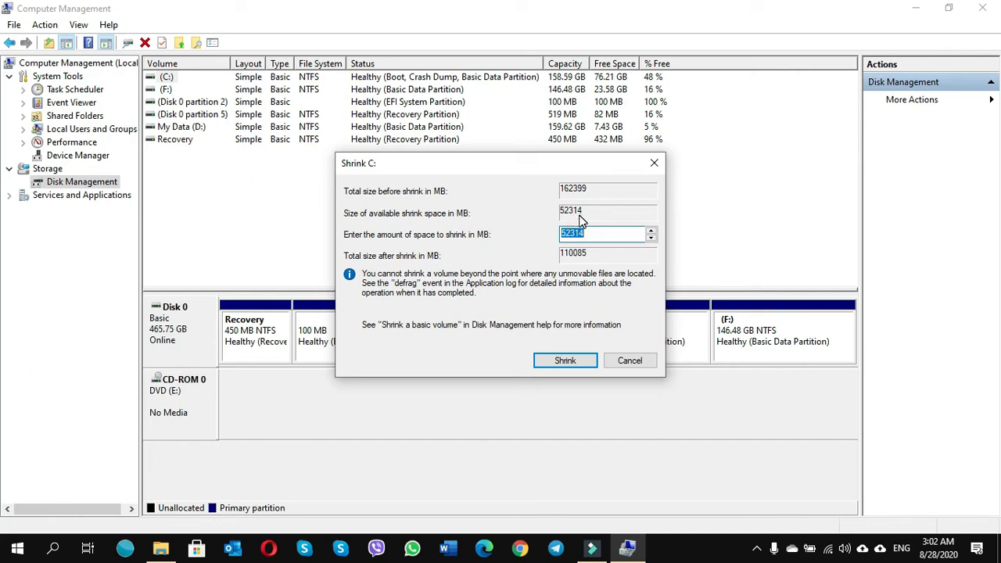
pyautogui.moveTo(554, 238)
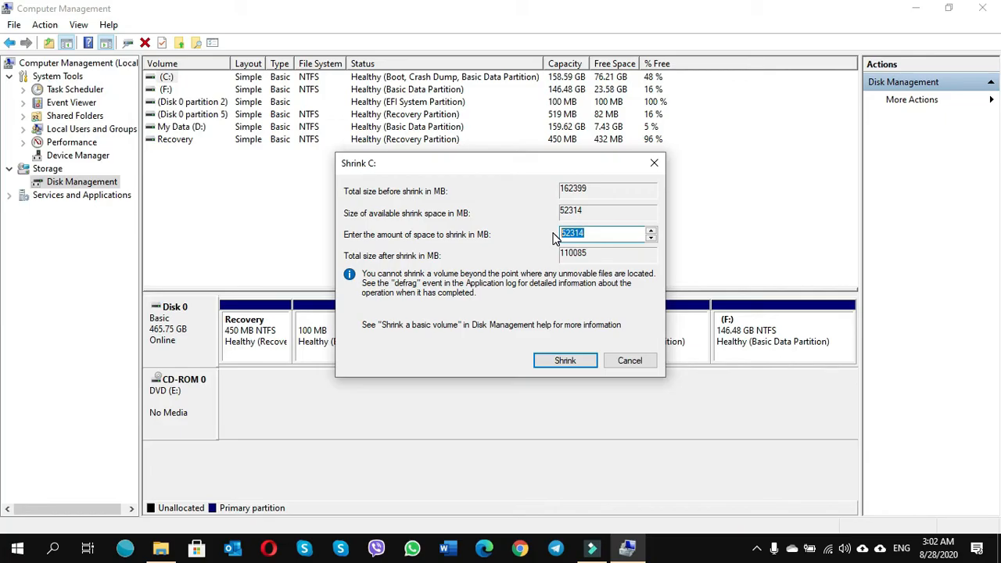
pyautogui.write('10000')
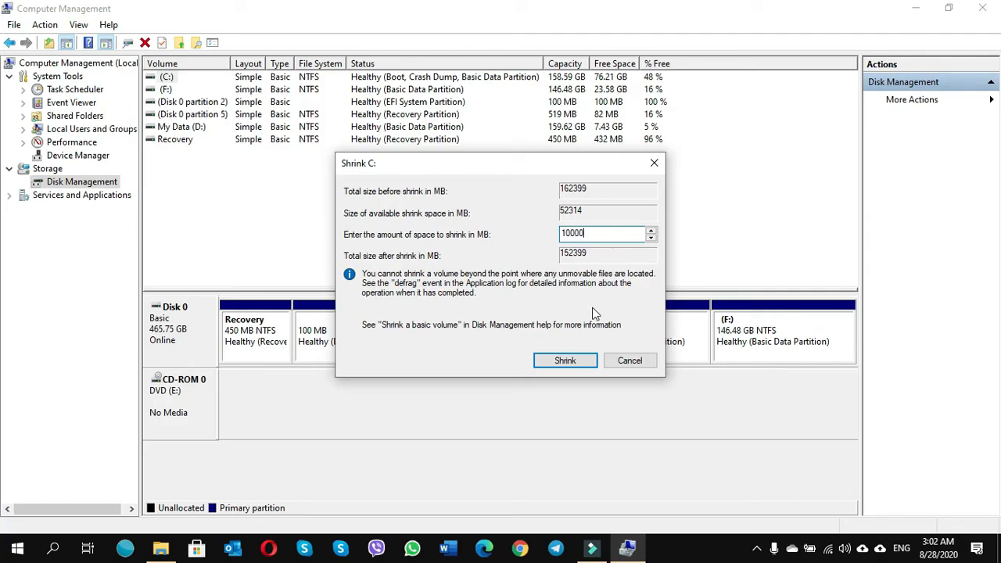
pyautogui.click(565, 359)
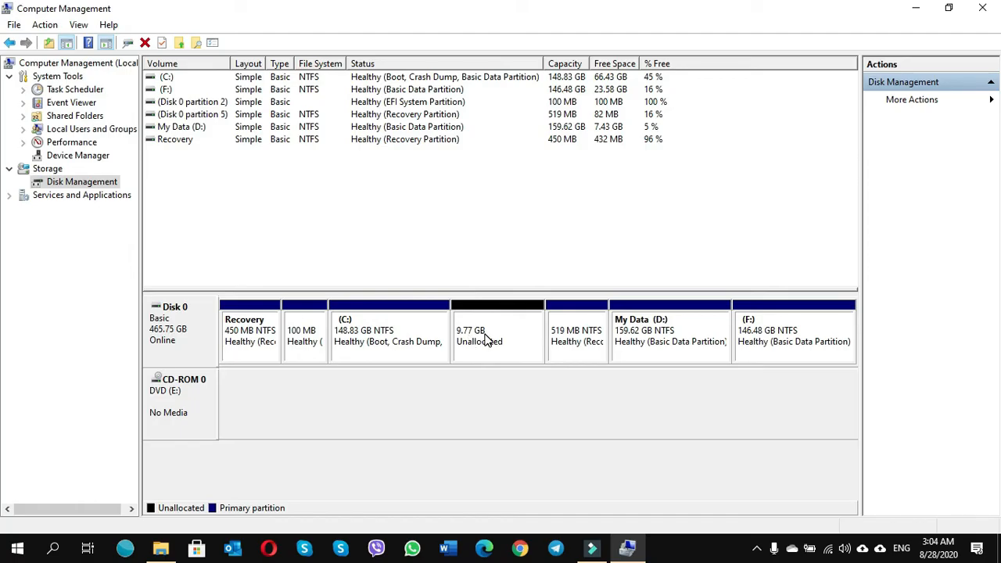
pyautogui.moveTo(483, 351)
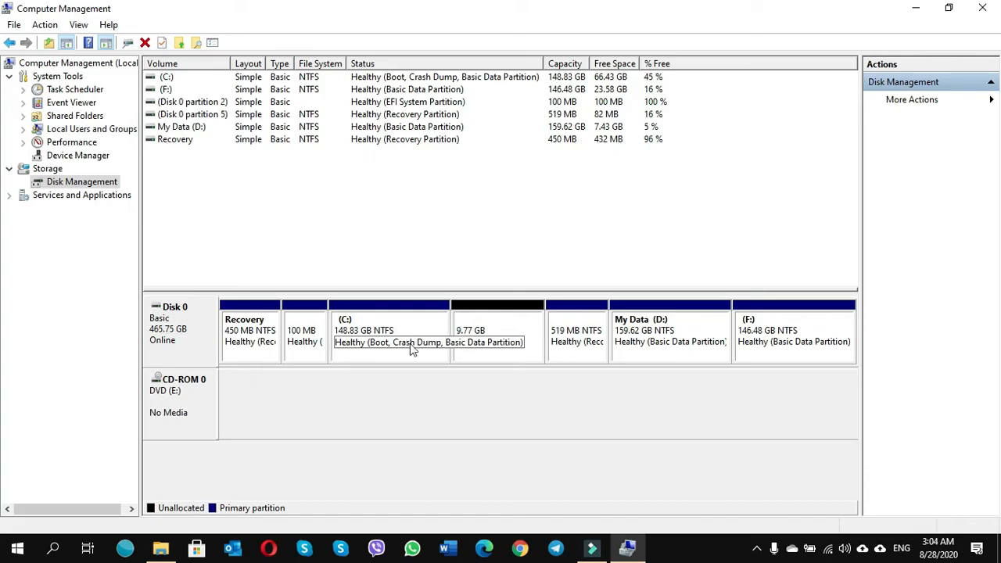
pyautogui.moveTo(396, 350)
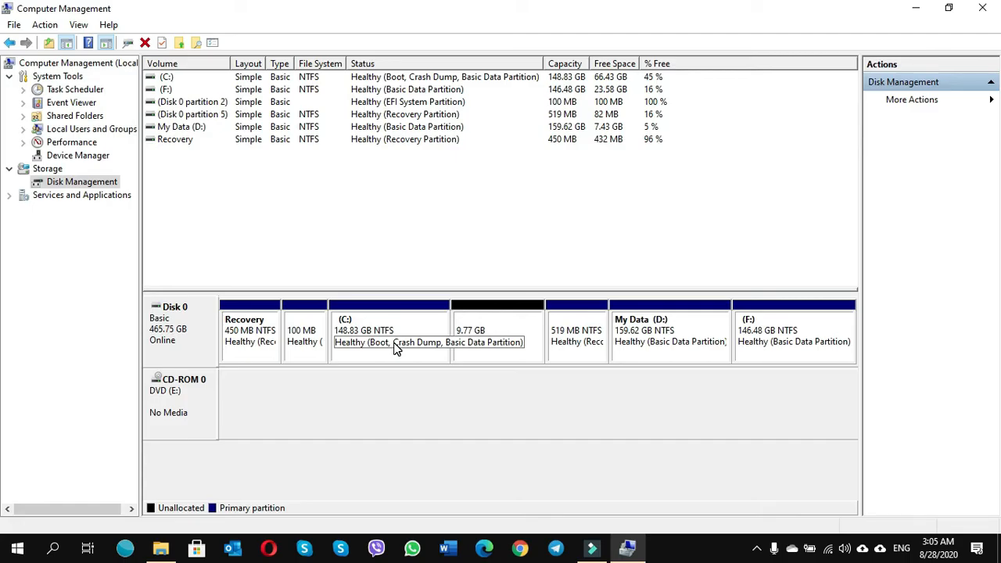
pyautogui.moveTo(399, 348)
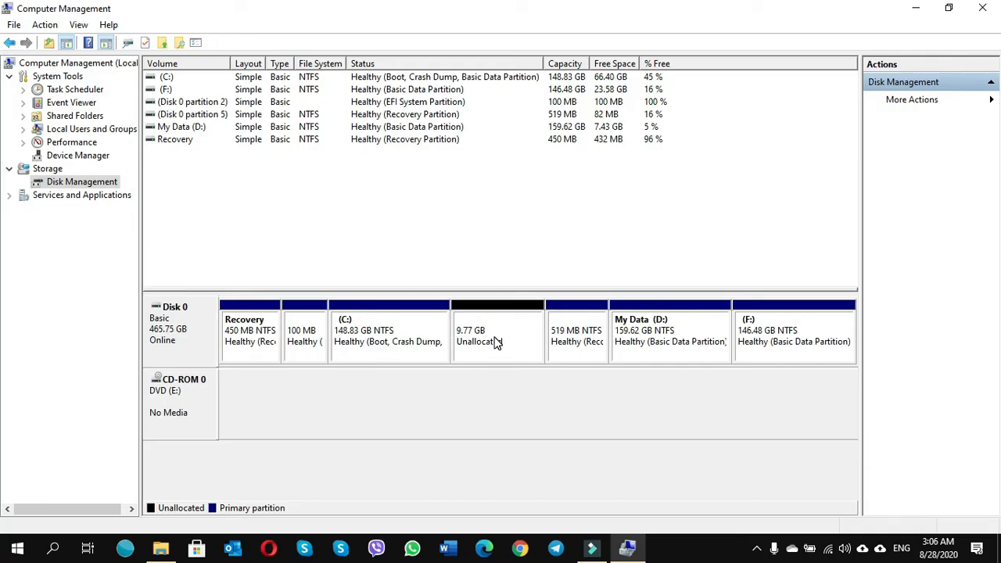
pyautogui.moveTo(490, 347)
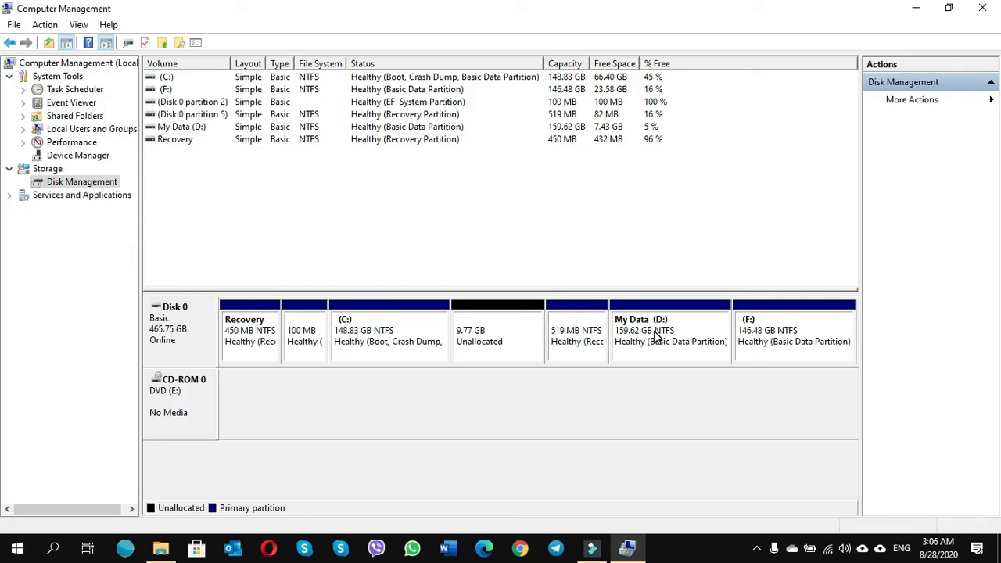
pyautogui.rightClick(658, 336)
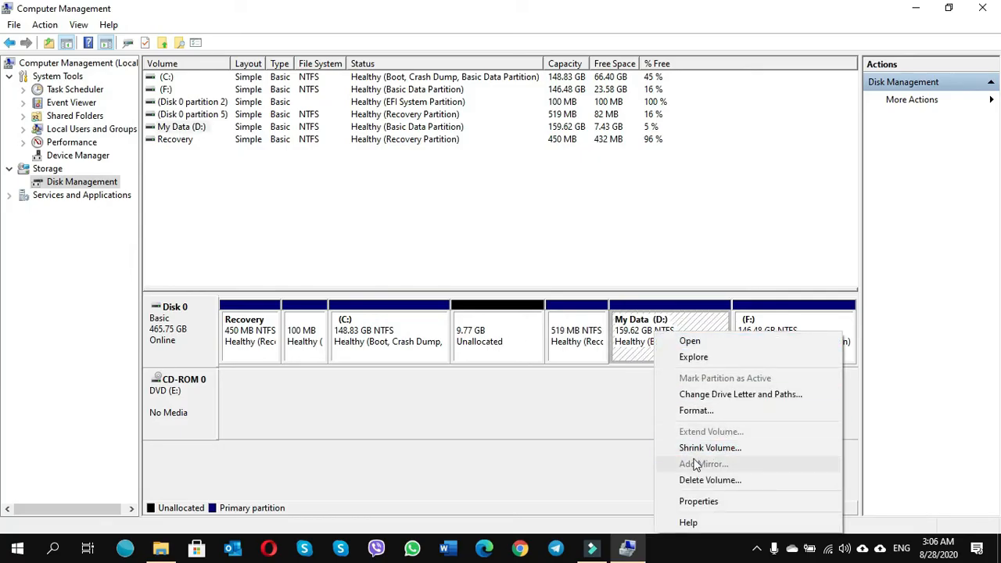
pyautogui.moveTo(700, 436)
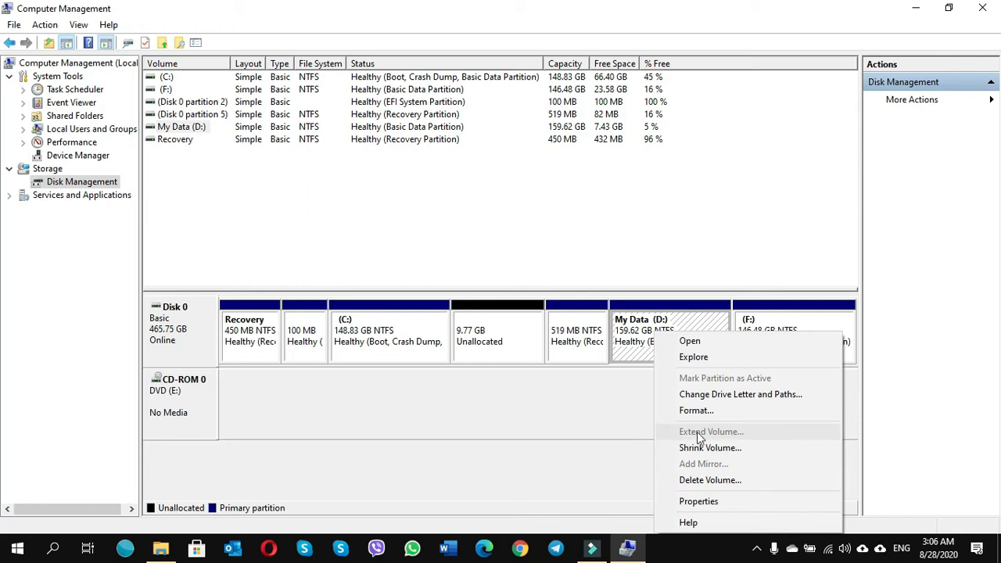
pyautogui.moveTo(702, 444)
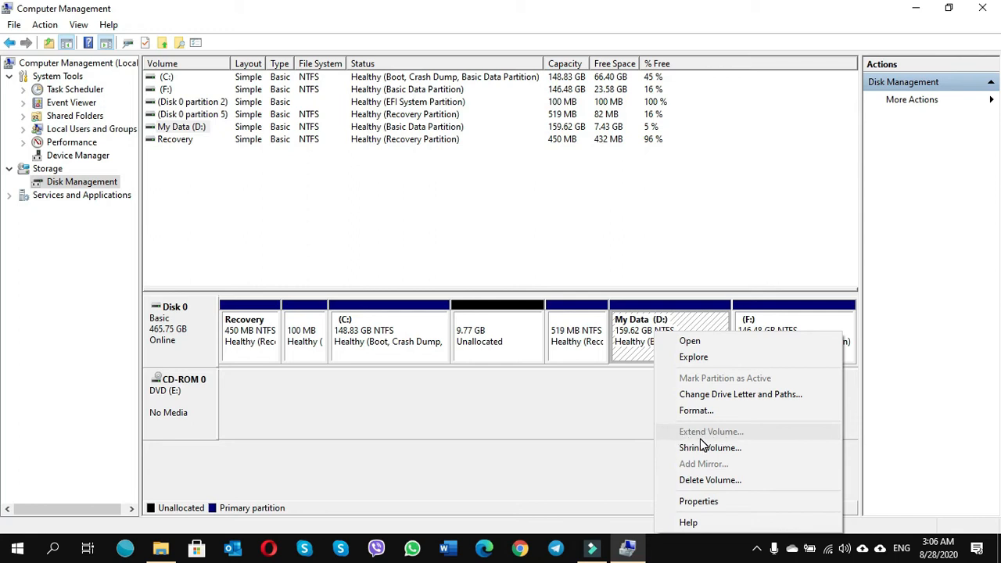
pyautogui.click(603, 389)
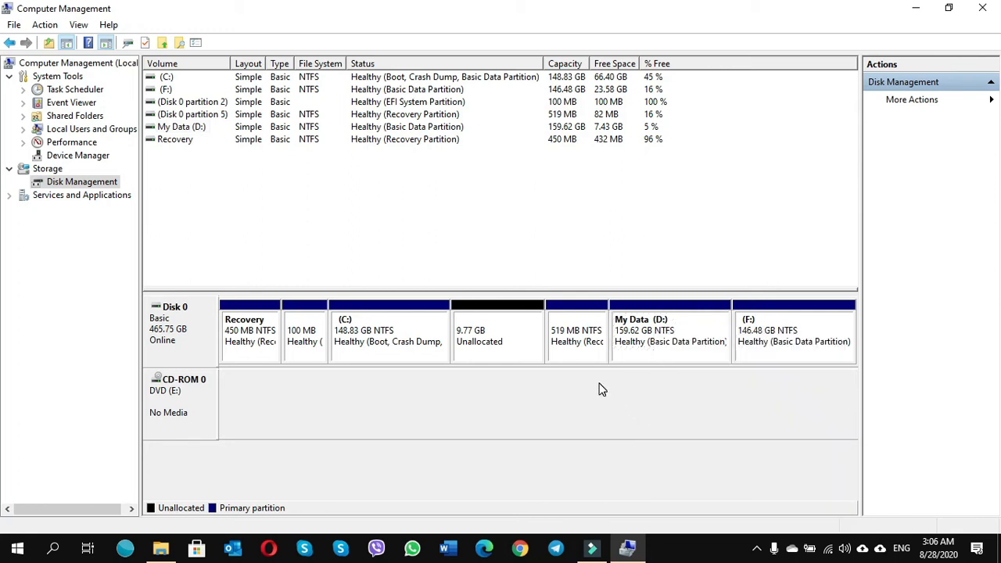
pyautogui.moveTo(577, 342)
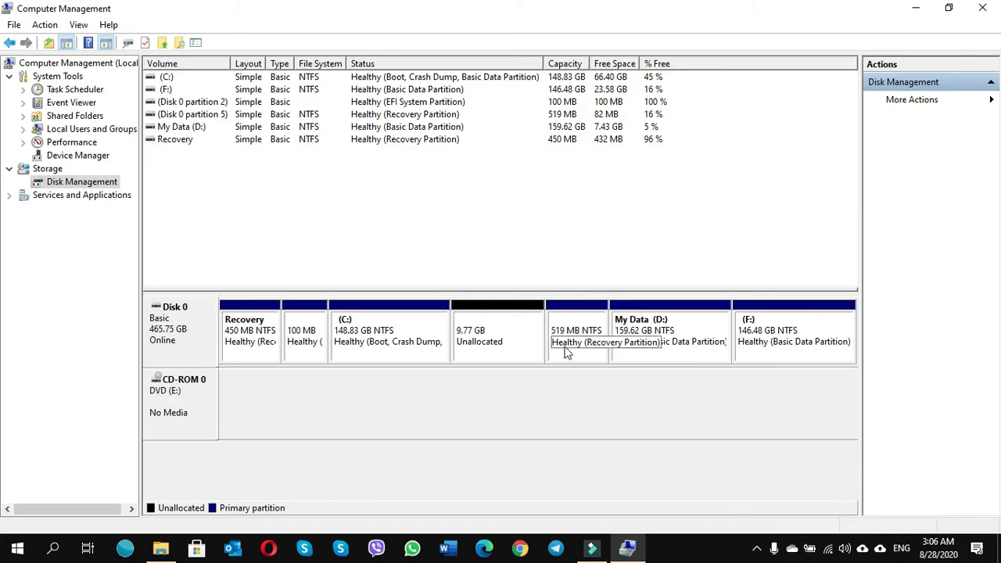
pyautogui.moveTo(574, 353)
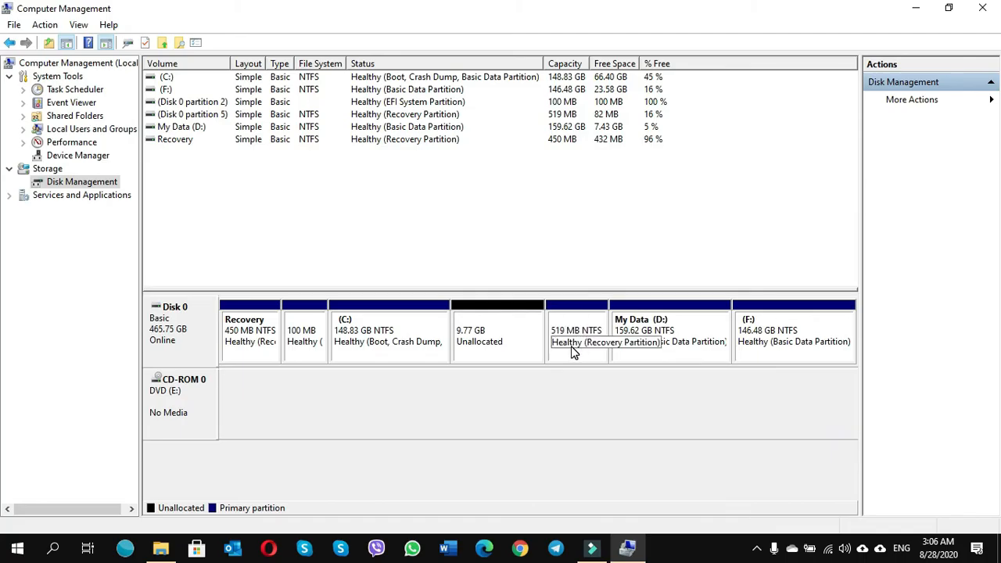
pyautogui.moveTo(581, 354)
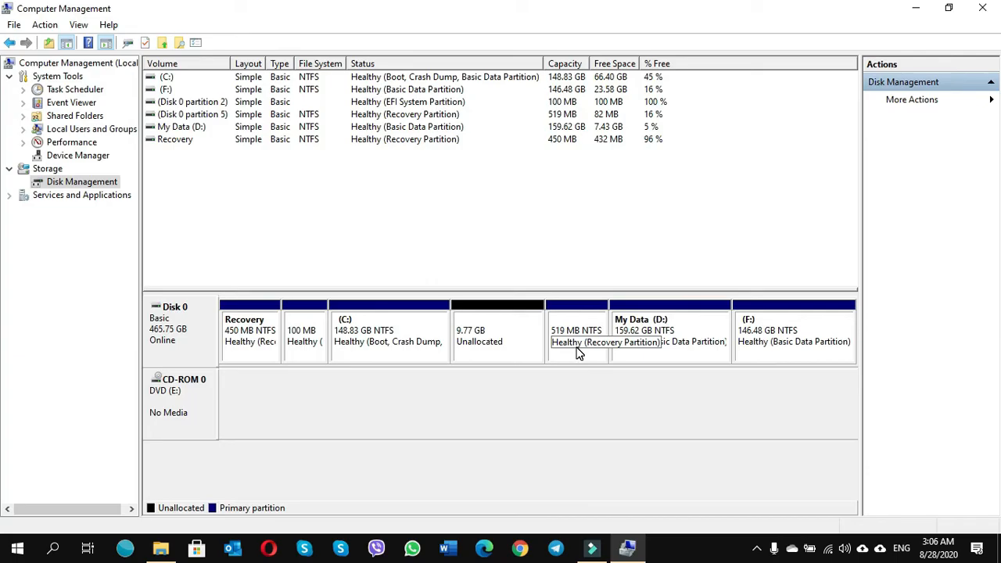
pyautogui.moveTo(585, 352)
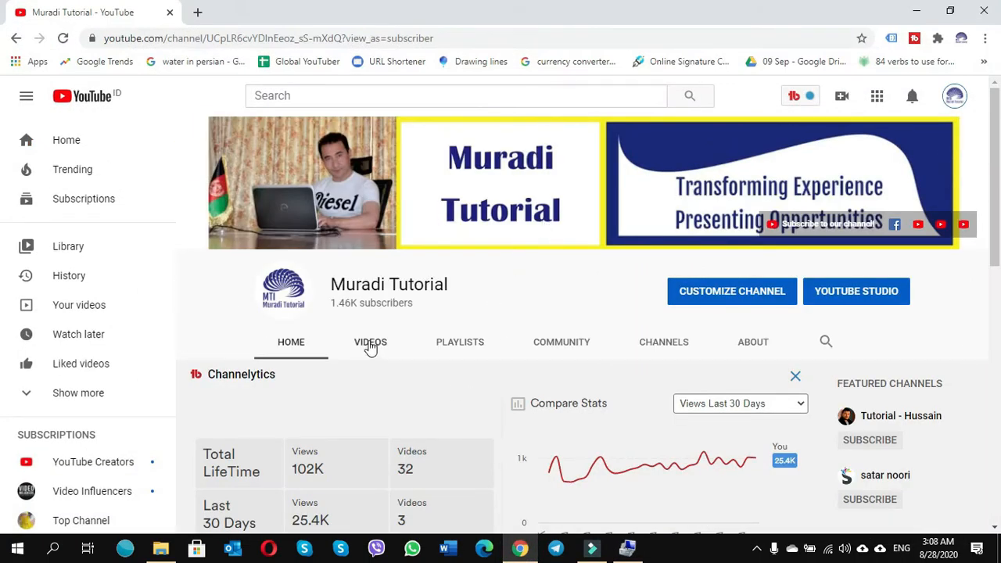
# Open the VIDEOS tab on the Muradi Tutorial YouTube channel
pyautogui.click(370, 343)
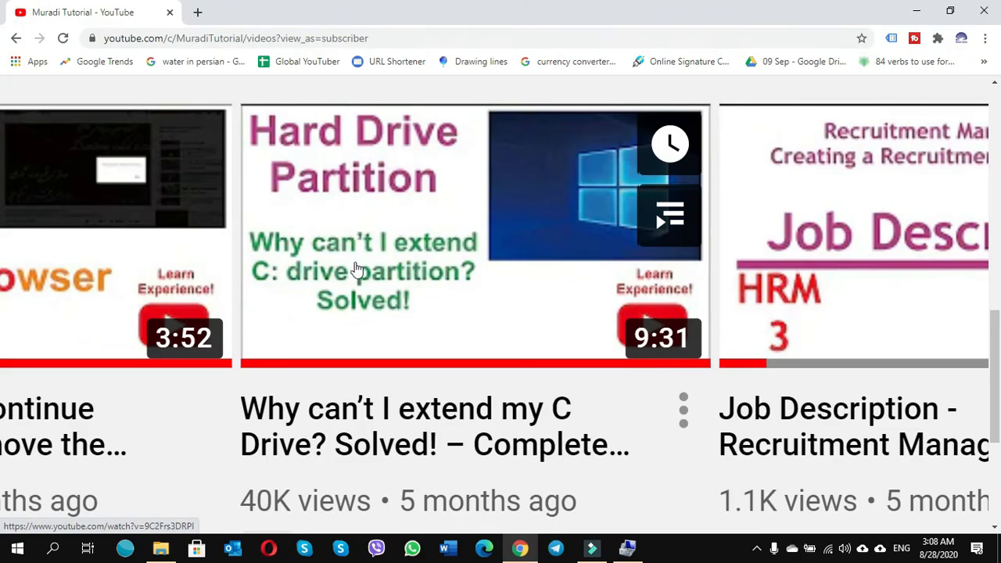
pyautogui.moveTo(380, 298)
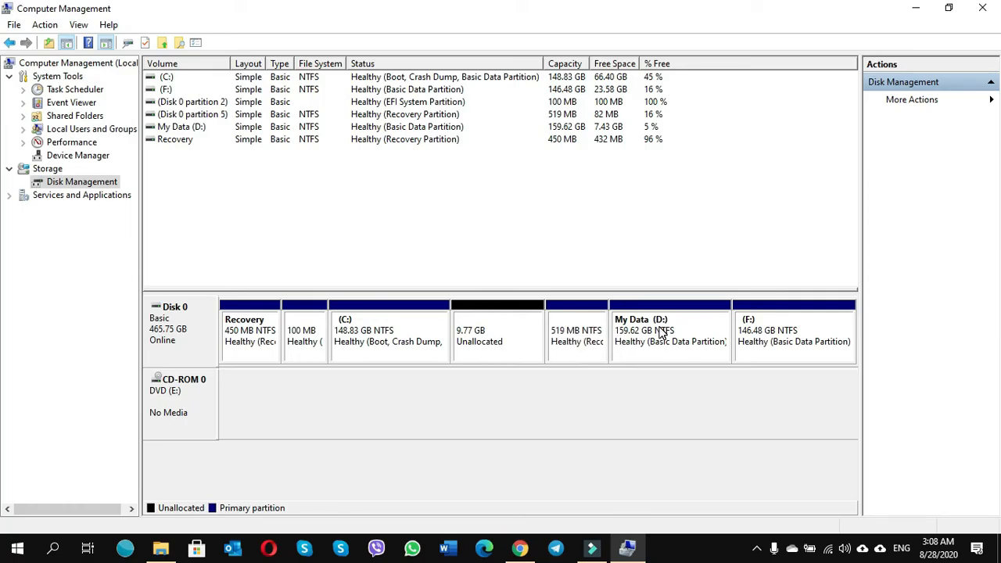
pyautogui.moveTo(526, 345)
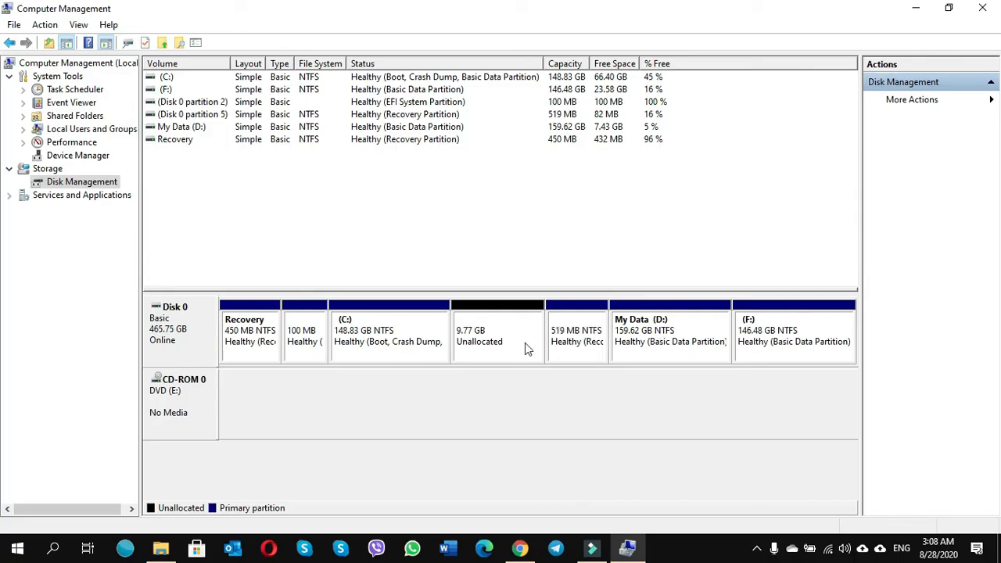
pyautogui.moveTo(642, 336)
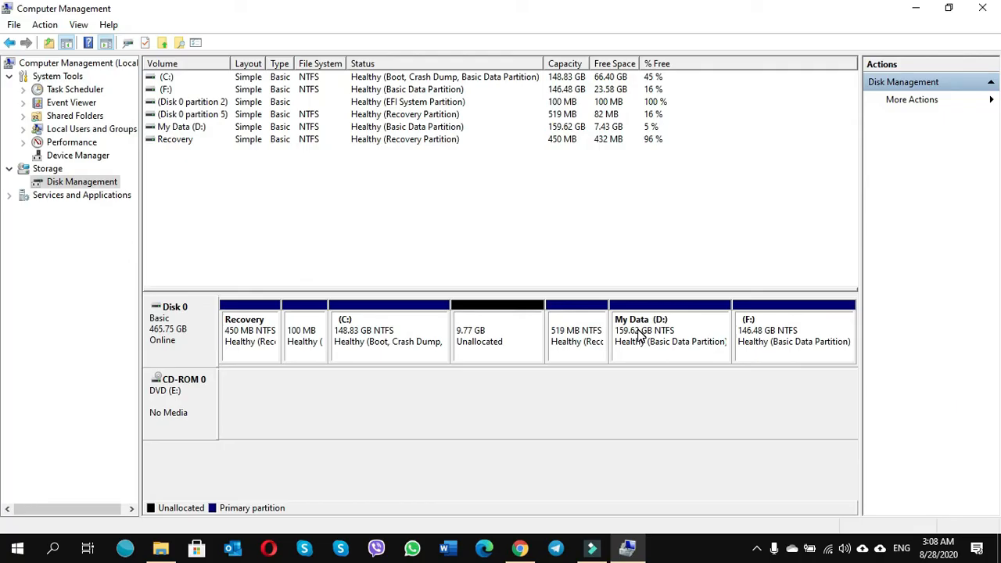
pyautogui.moveTo(546, 350)
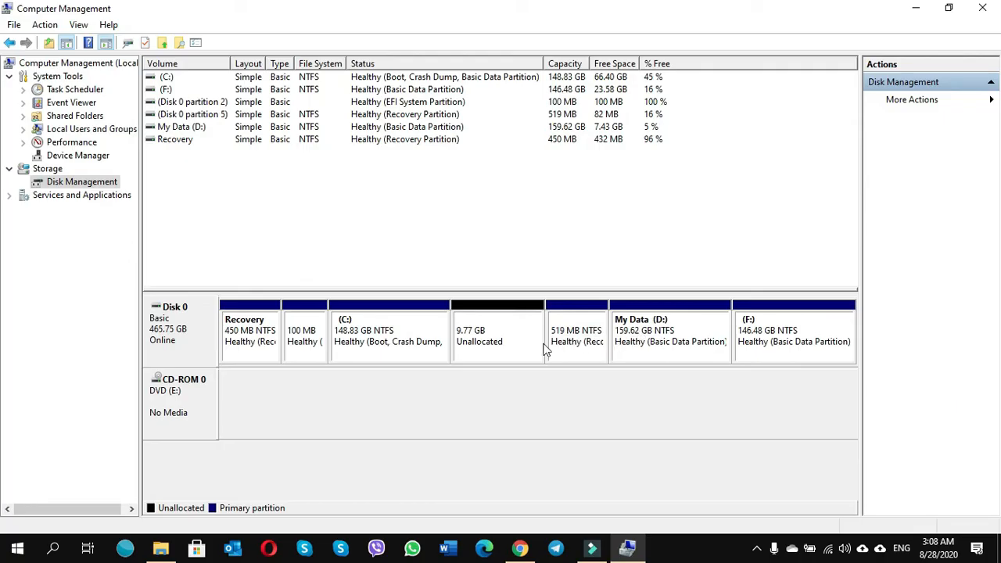
pyautogui.moveTo(487, 346)
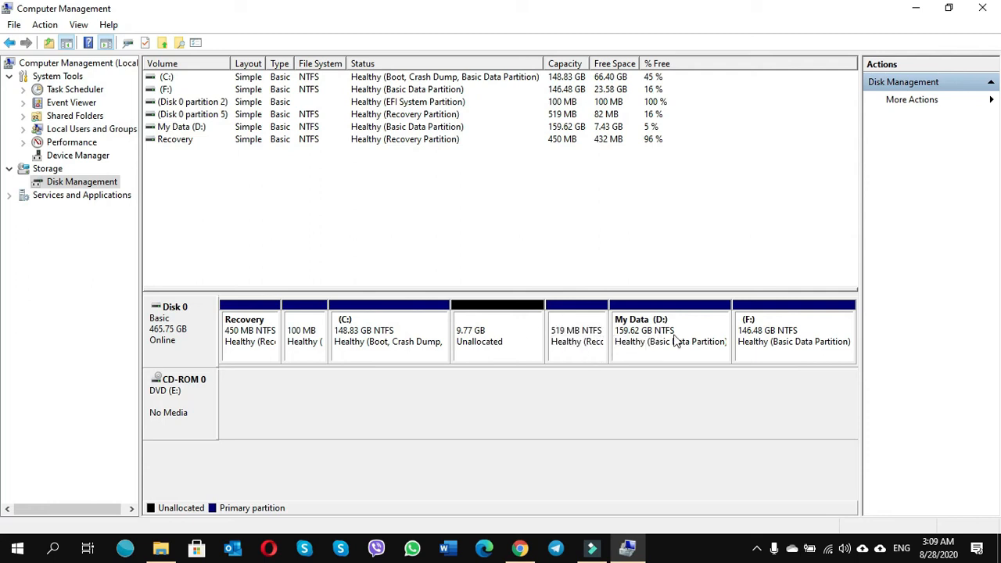
pyautogui.moveTo(657, 342)
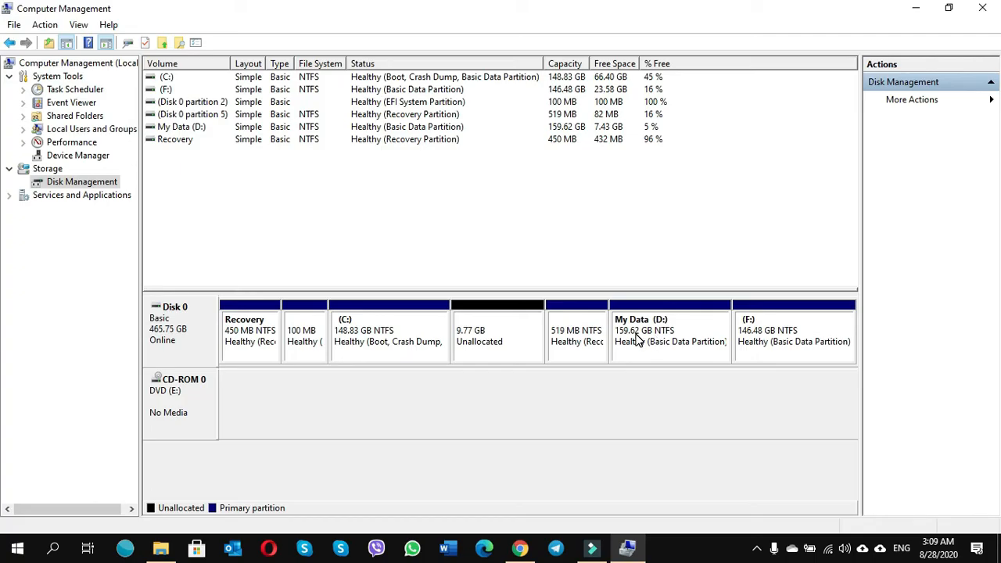
# Select the My Data (D:) partition in Disk Management
pyautogui.click(670, 332)
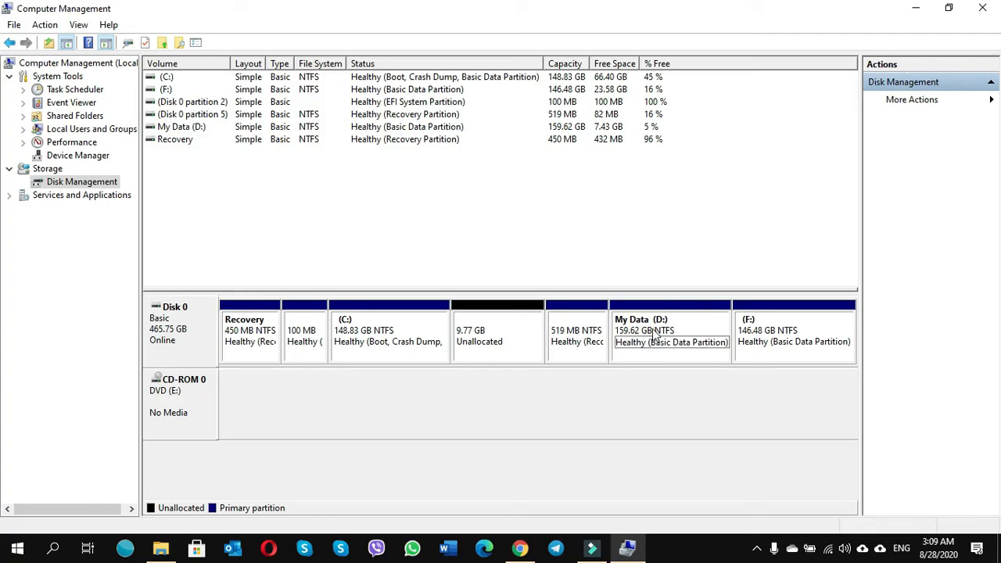
pyautogui.moveTo(637, 338)
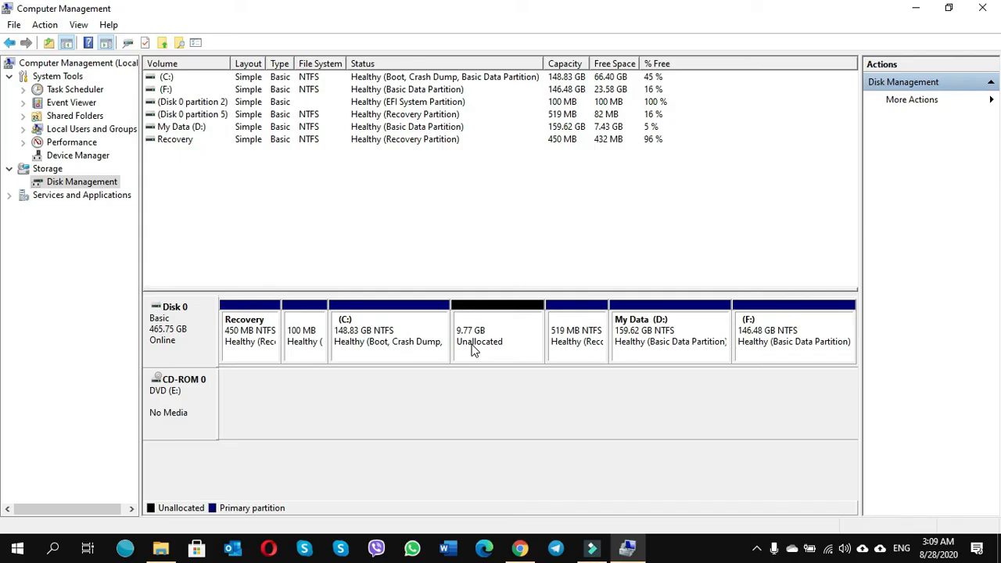
pyautogui.moveTo(481, 339)
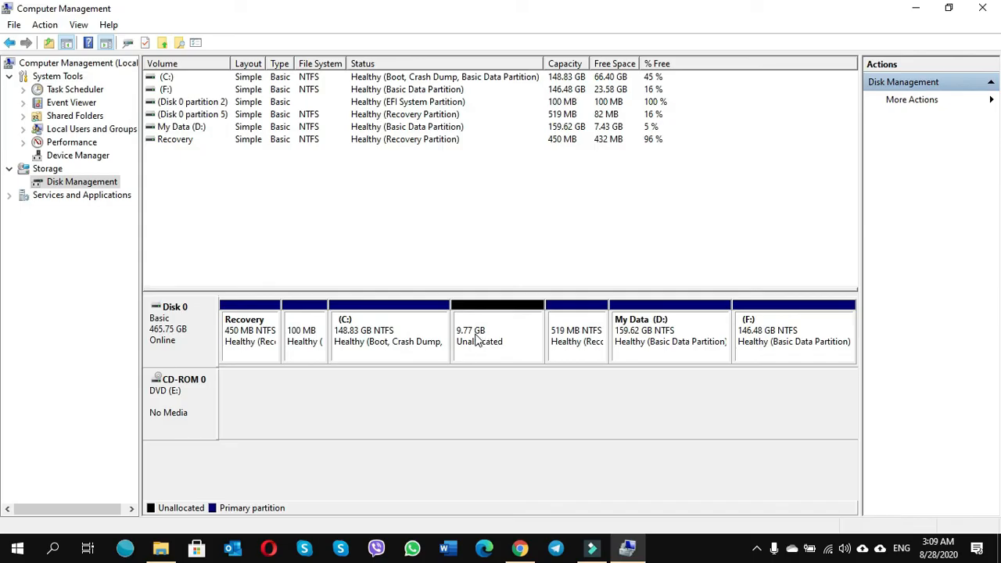
pyautogui.rightClick(481, 336)
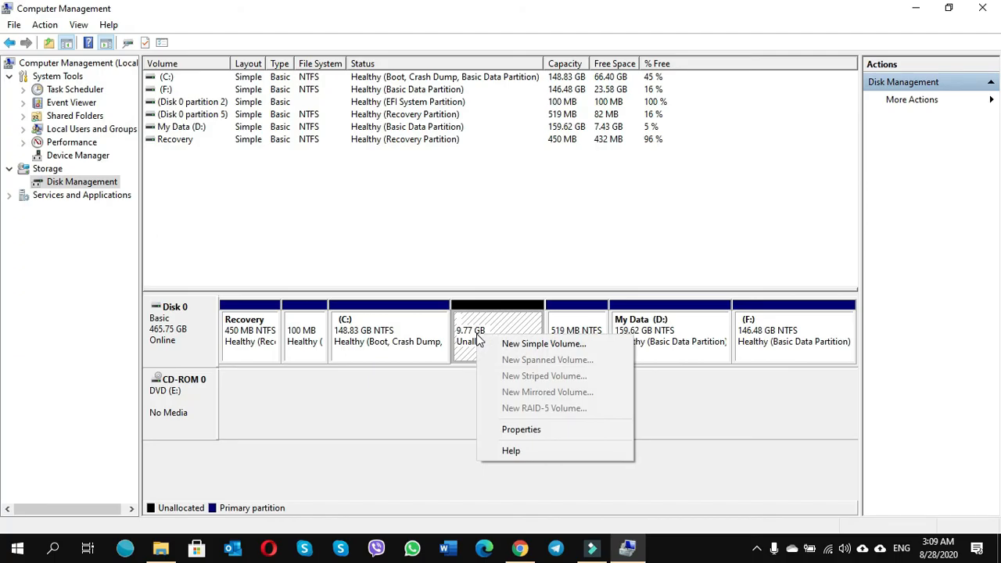
pyautogui.moveTo(544, 343)
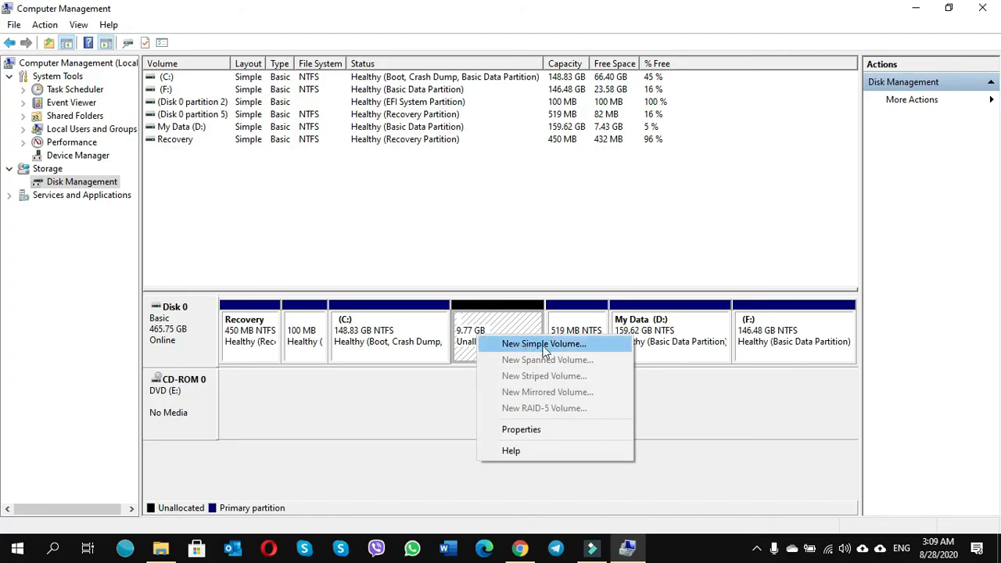
pyautogui.moveTo(558, 347)
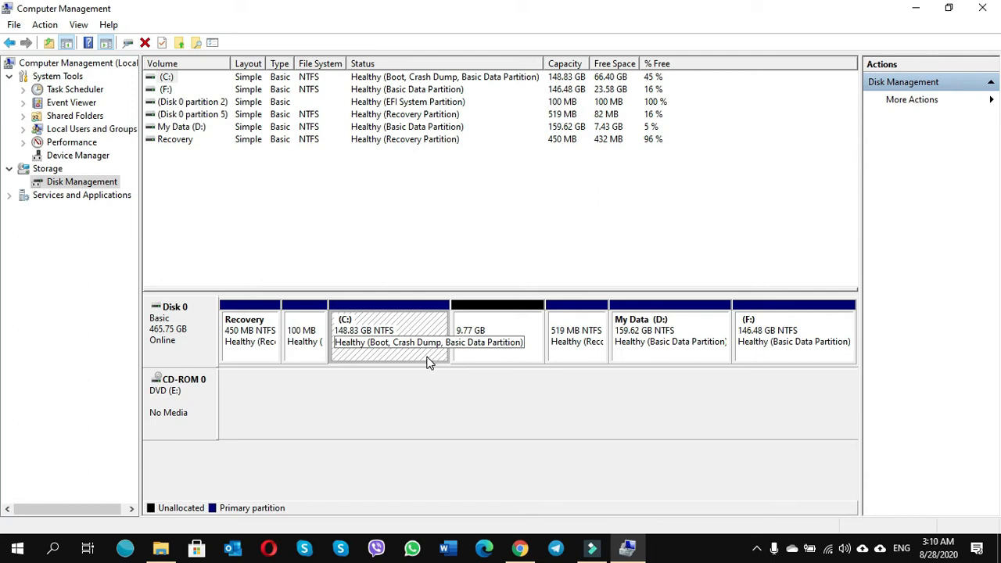
pyautogui.moveTo(409, 327)
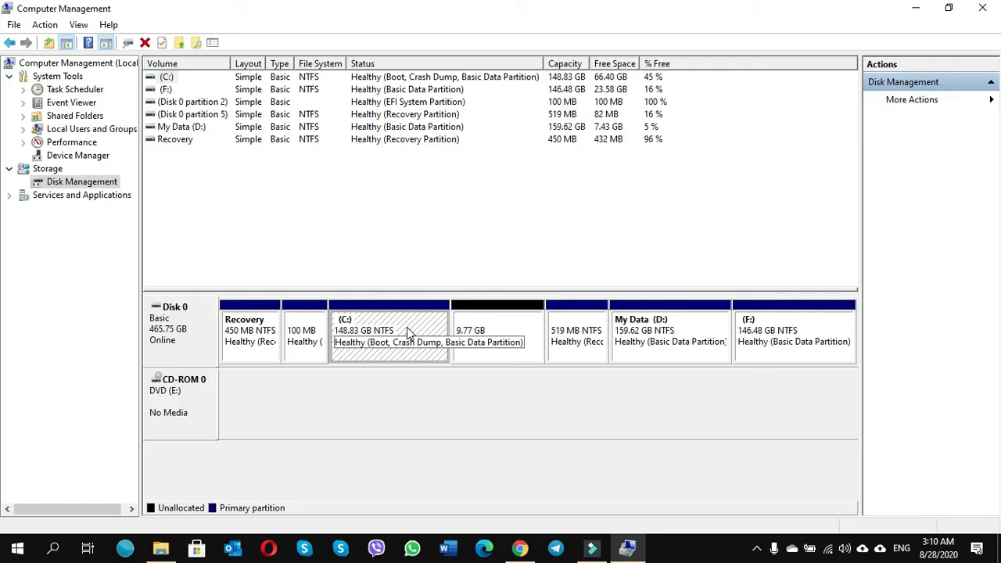
# Run the Extend Volume Wizard on C: to add the 10000 MB unallocated space
pyautogui.rightClick(389, 330)
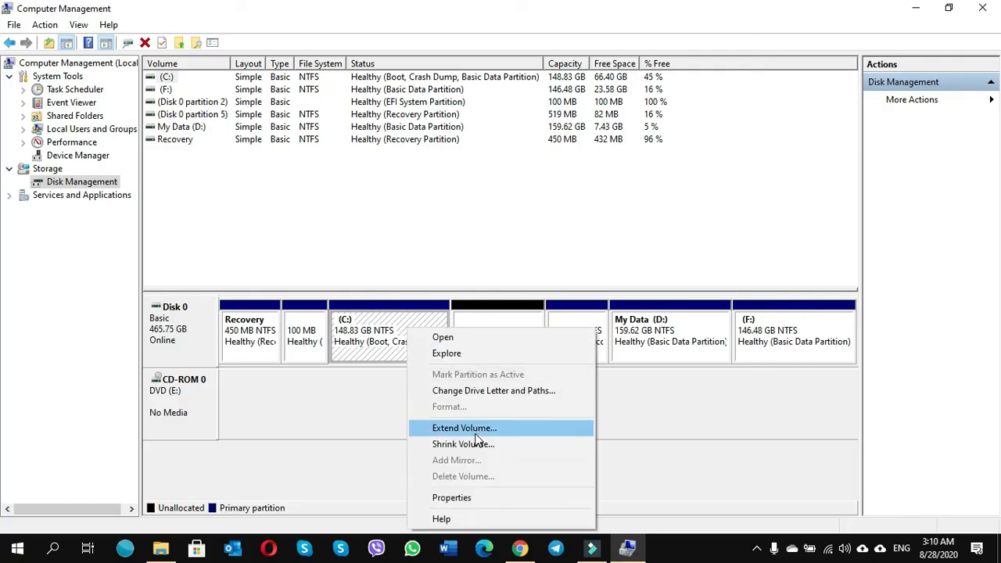
pyautogui.click(463, 428)
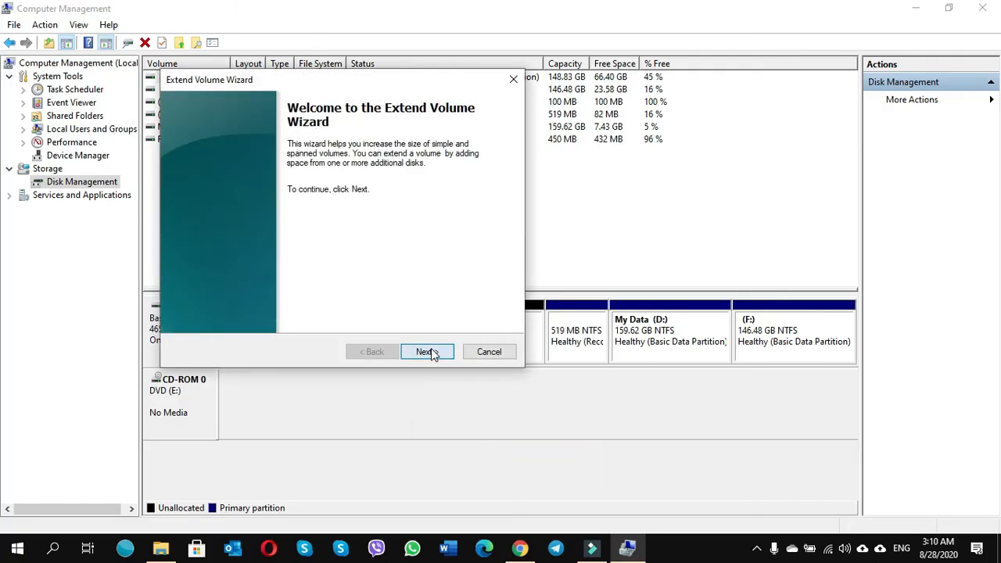
pyautogui.click(427, 352)
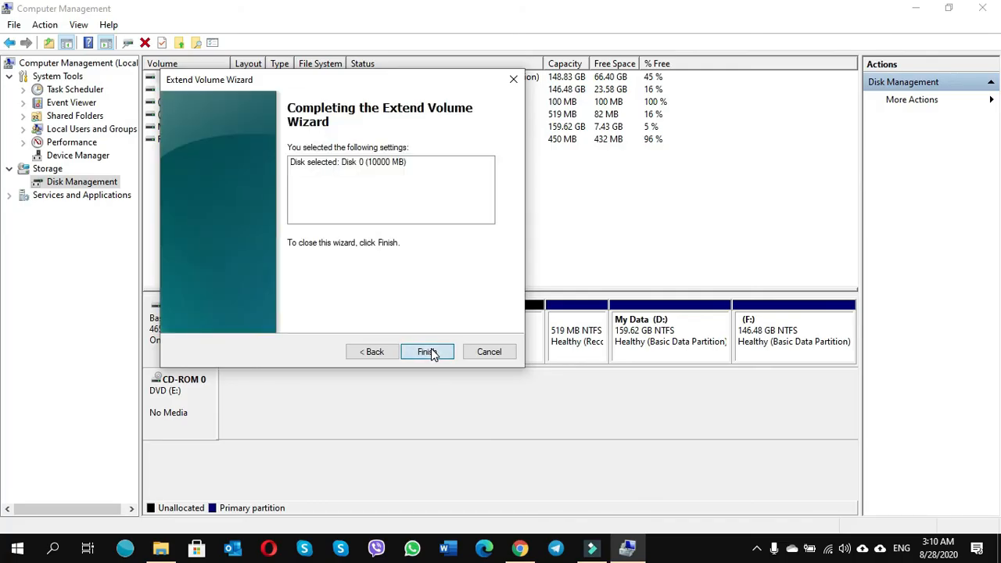
pyautogui.click(427, 351)
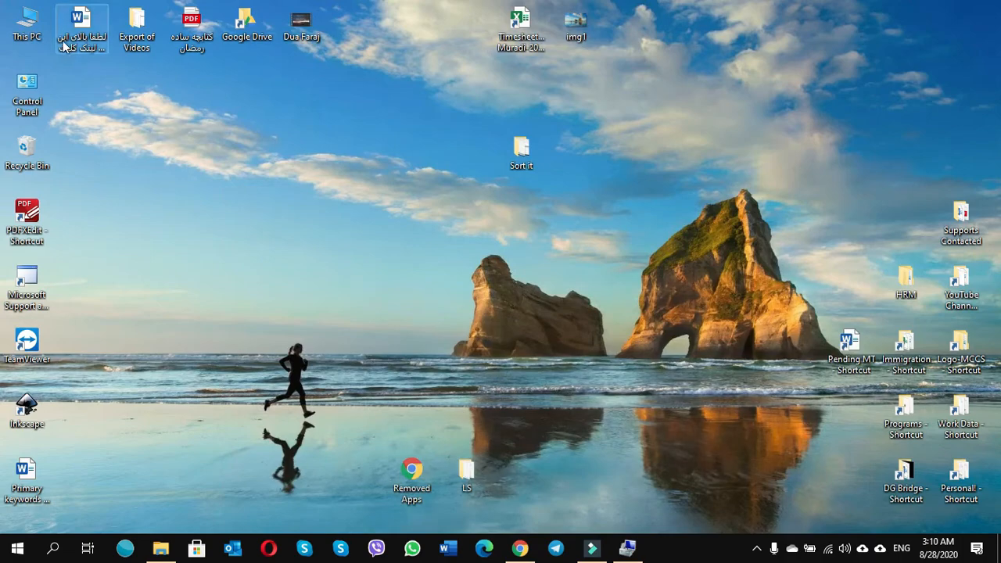
# From This PC's Properties, reach the Virtual Memory settings via Advanced system settings and Performance
pyautogui.click(25, 20)
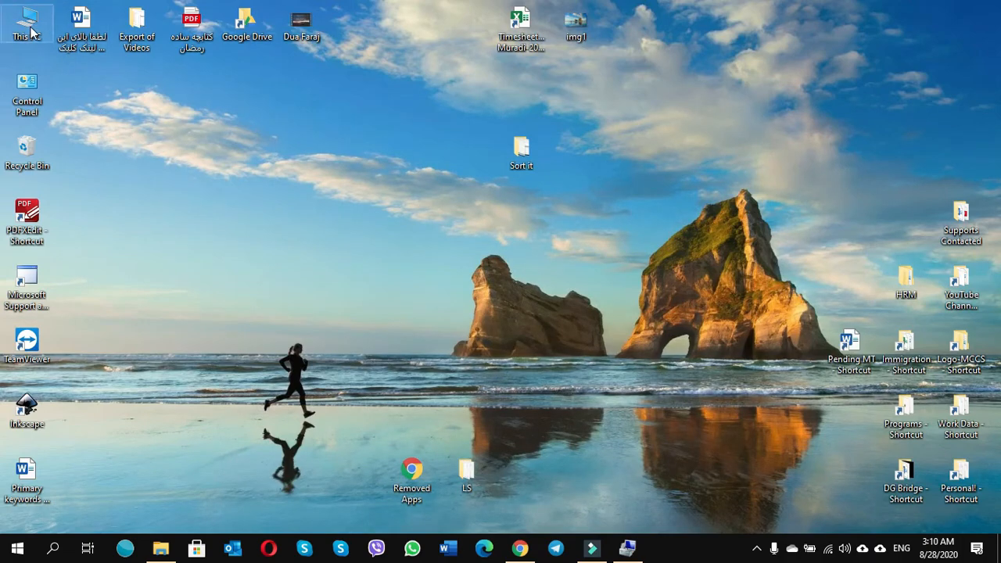
pyautogui.rightClick(24, 20)
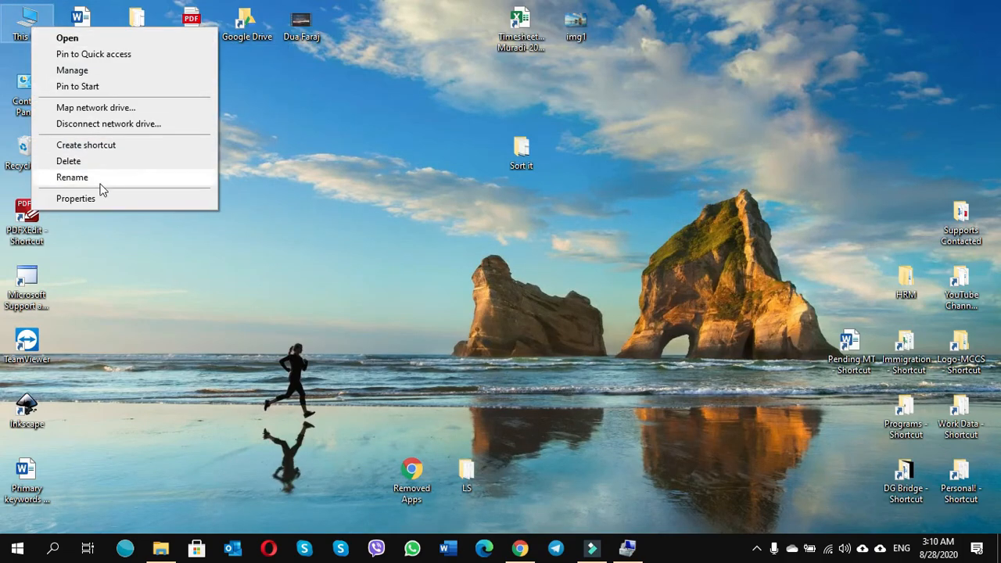
pyautogui.click(76, 198)
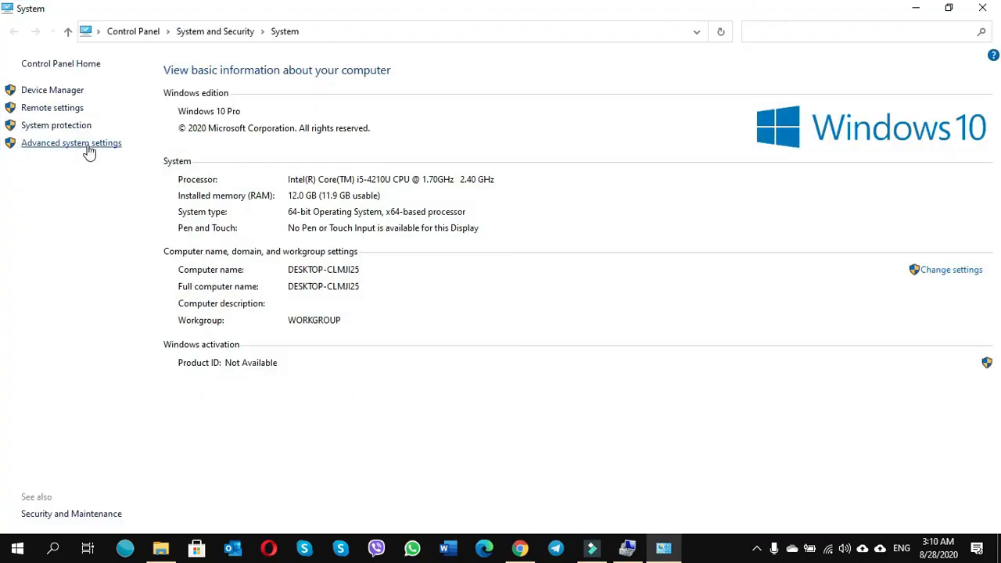
pyautogui.click(70, 143)
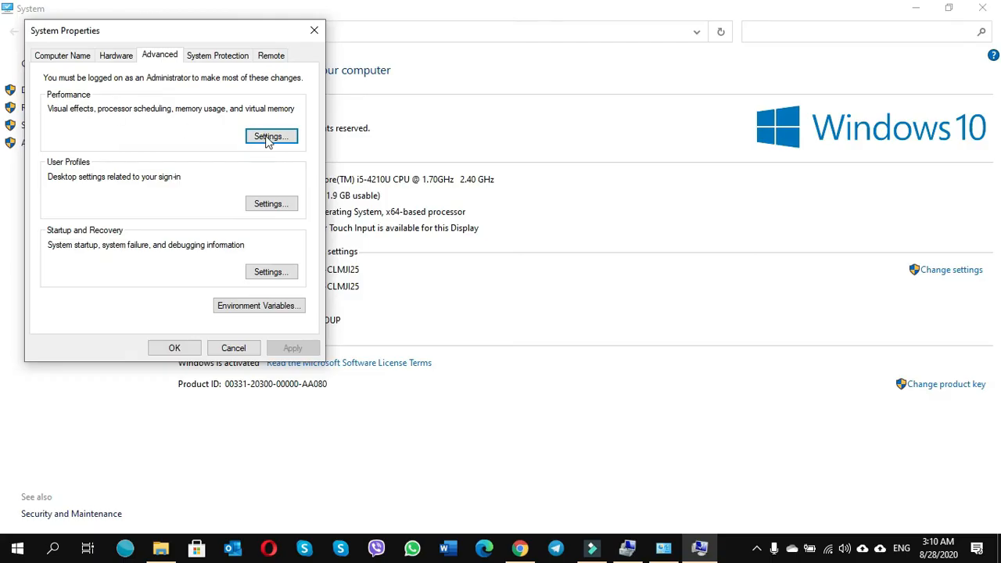
pyautogui.click(270, 136)
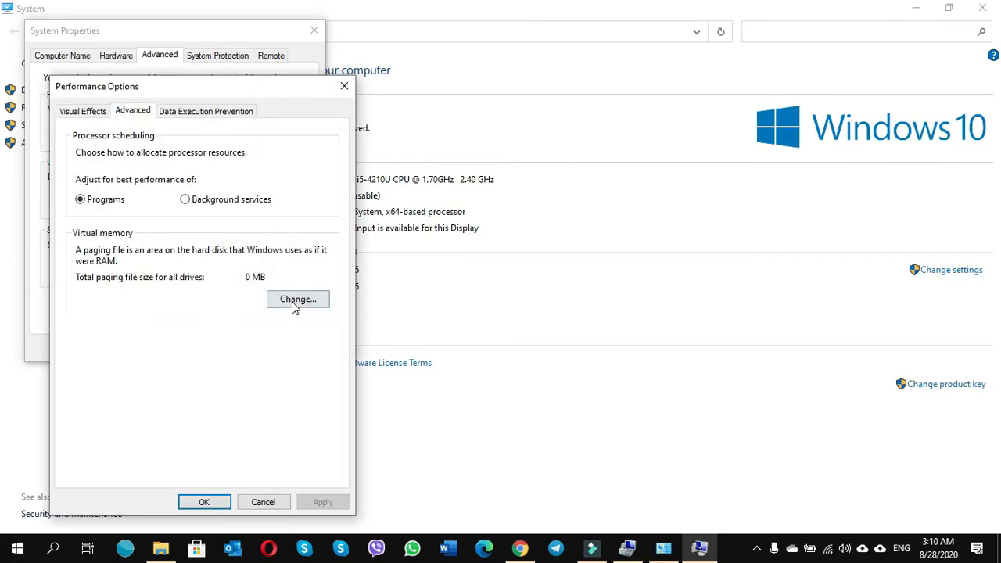
pyautogui.click(298, 299)
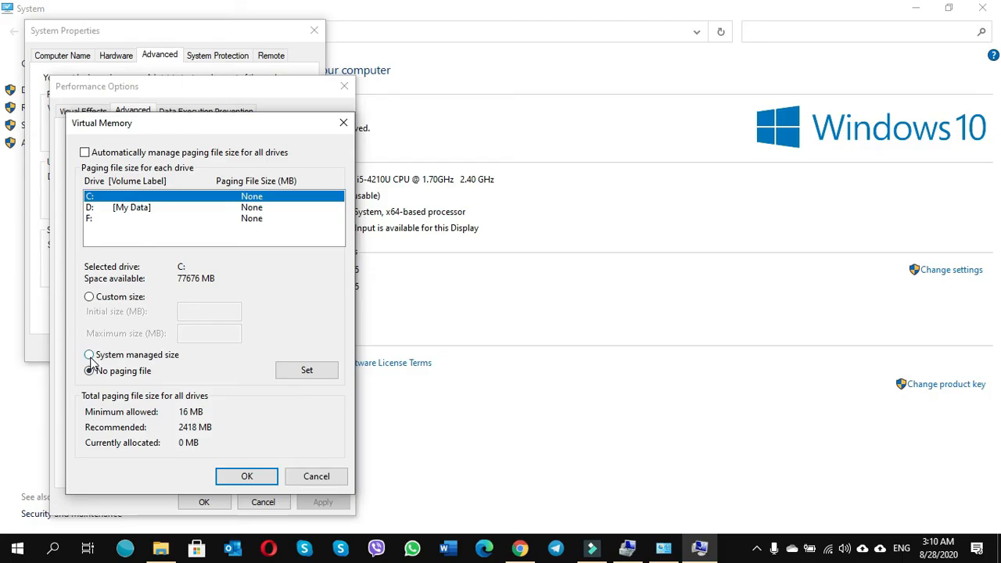
# Set C: to a system managed paging file, managed automatically for all drives
pyautogui.click(86, 355)
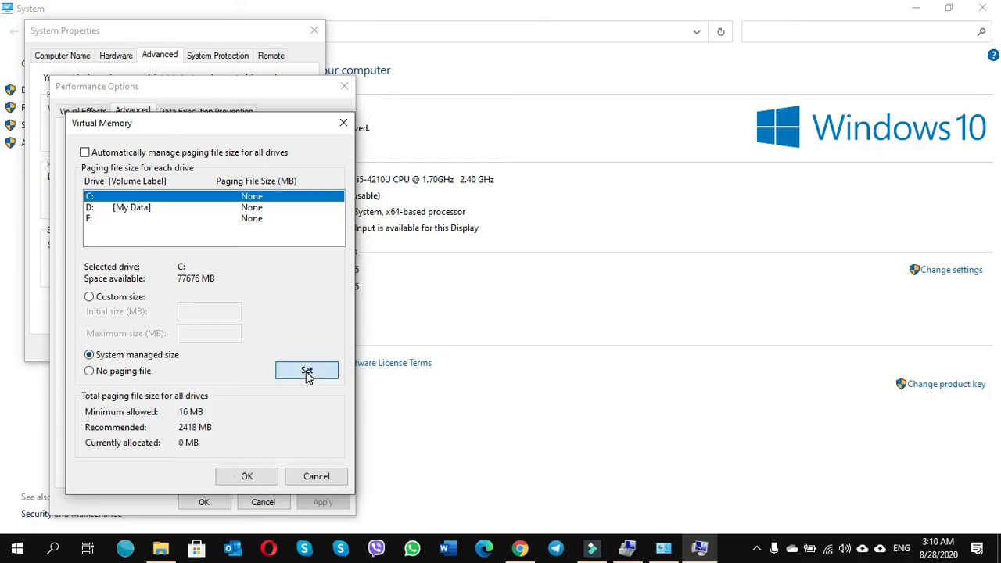
pyautogui.click(306, 370)
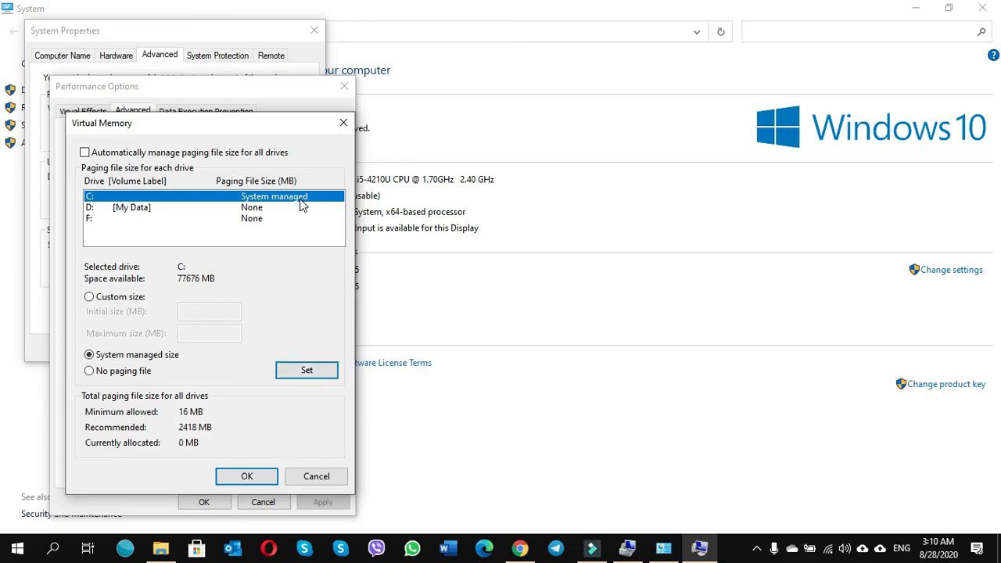
pyautogui.click(84, 152)
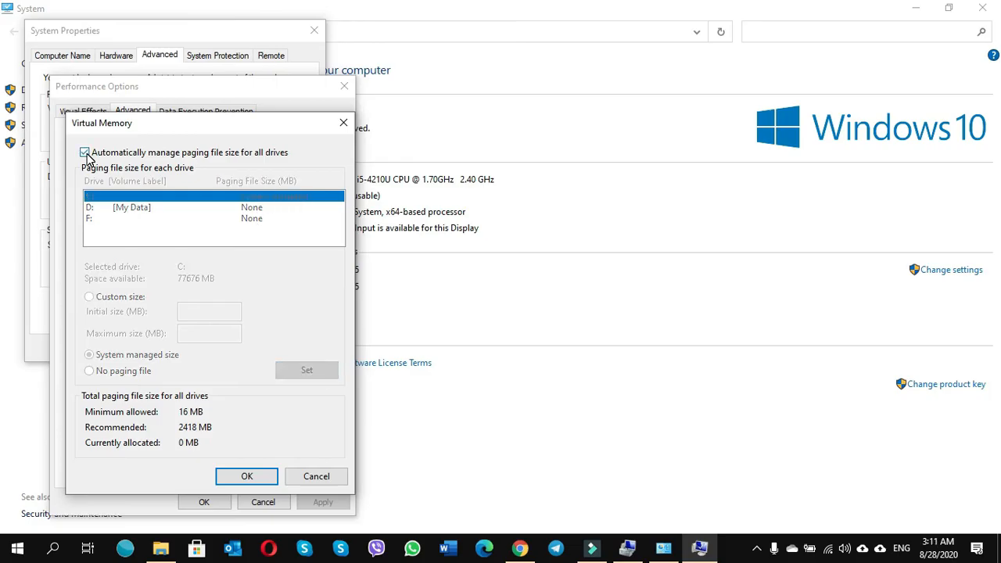
pyautogui.click(246, 477)
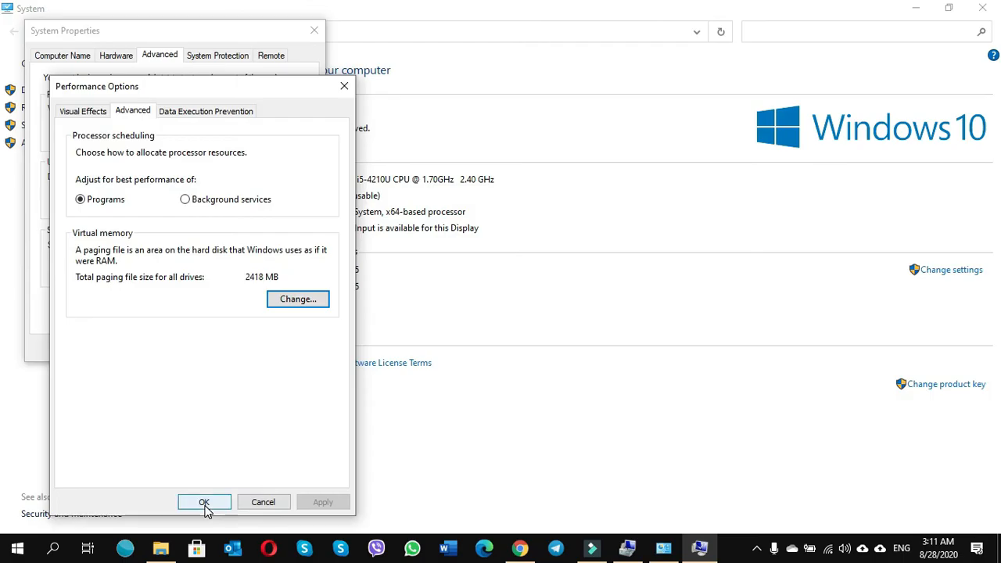
pyautogui.click(204, 502)
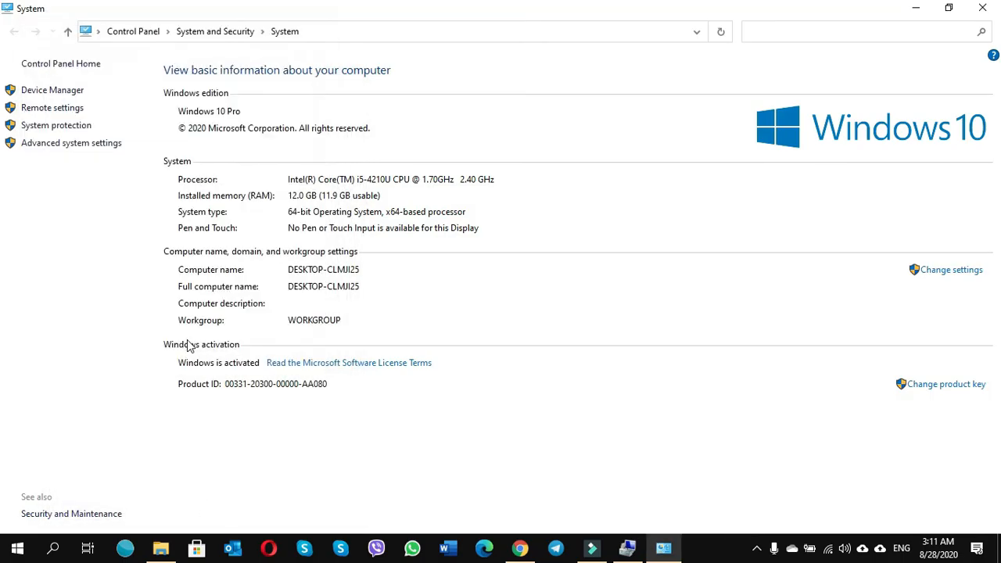
pyautogui.moveTo(982, 10)
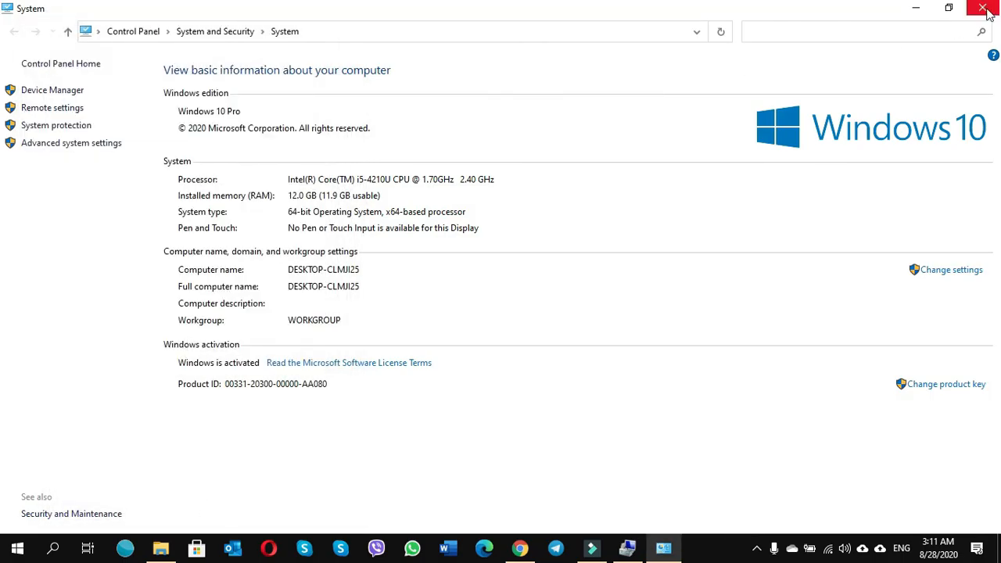
# Close the Control Panel System window
pyautogui.click(981, 6)
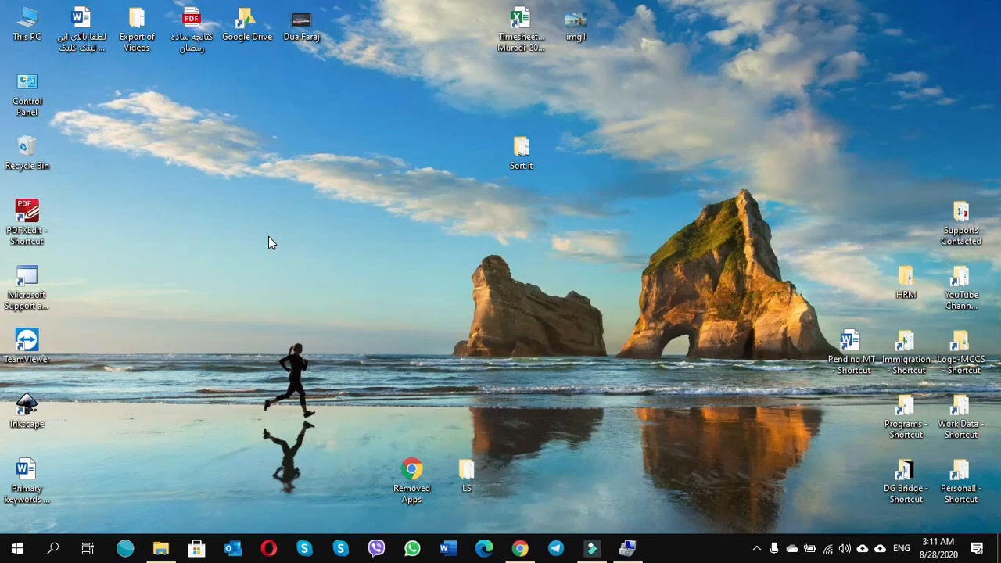
pyautogui.moveTo(287, 243)
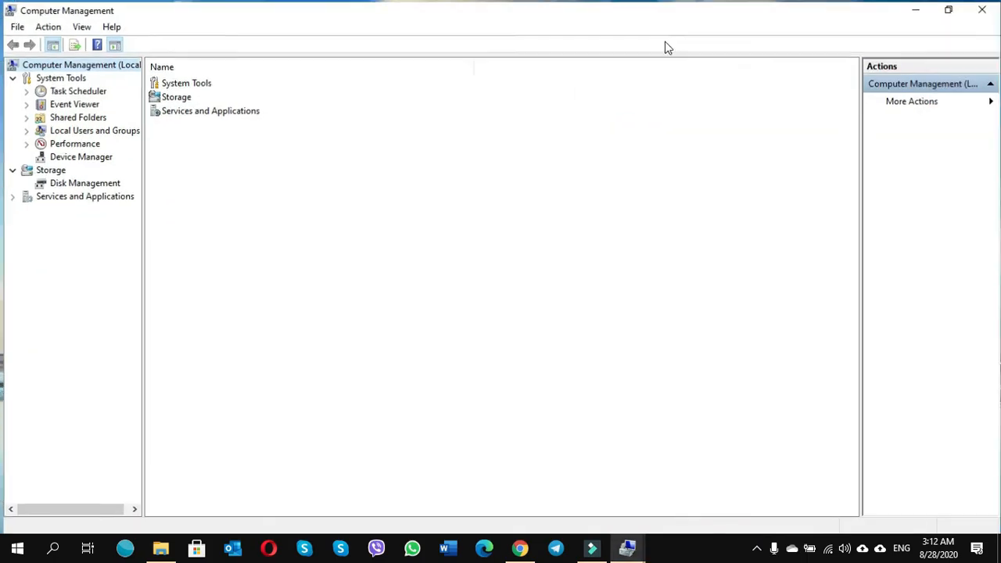
# Open Disk Management to confirm C: is now 158.59 GB with no unallocated space
pyautogui.click(82, 183)
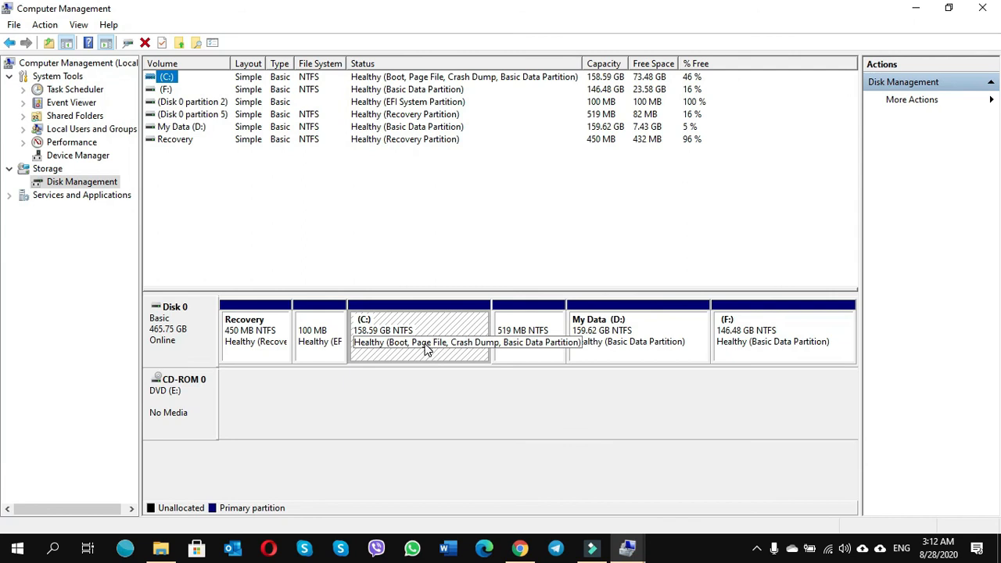
pyautogui.moveTo(417, 352)
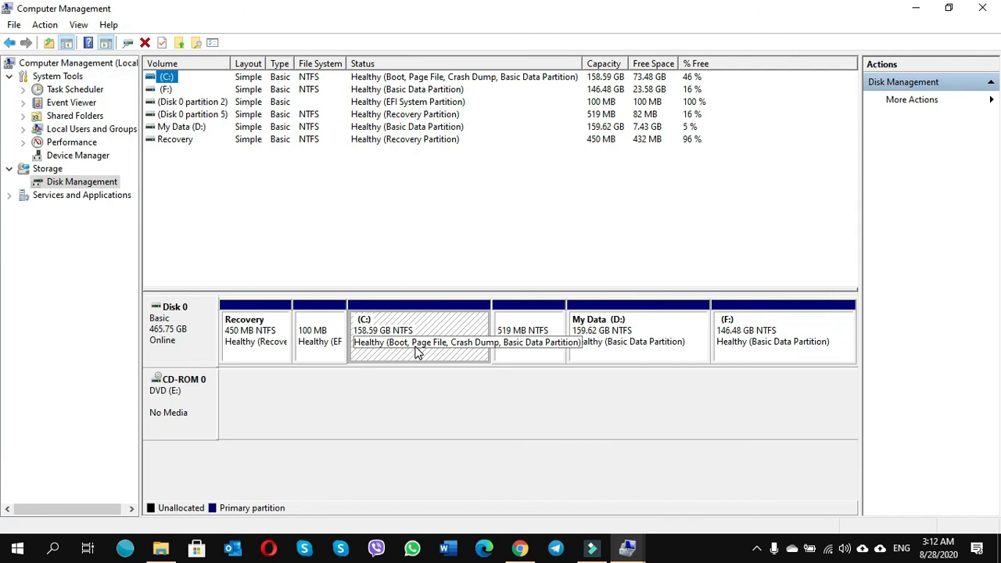